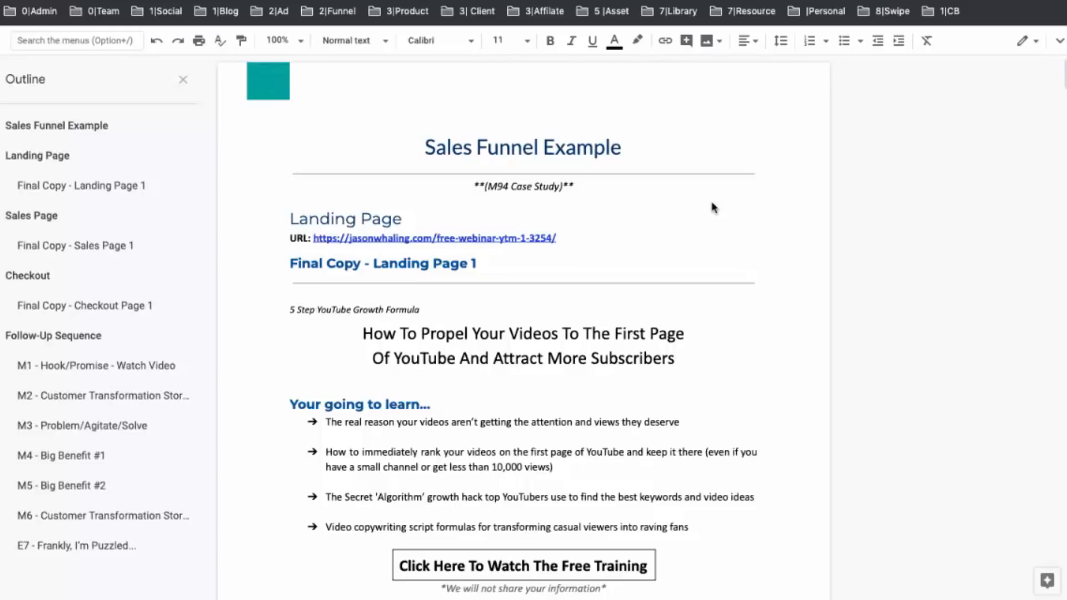
# - Review the landing page copy, then load the YouTube growth landing page in the Thrive Architect editor
pyautogui.scroll(-3)
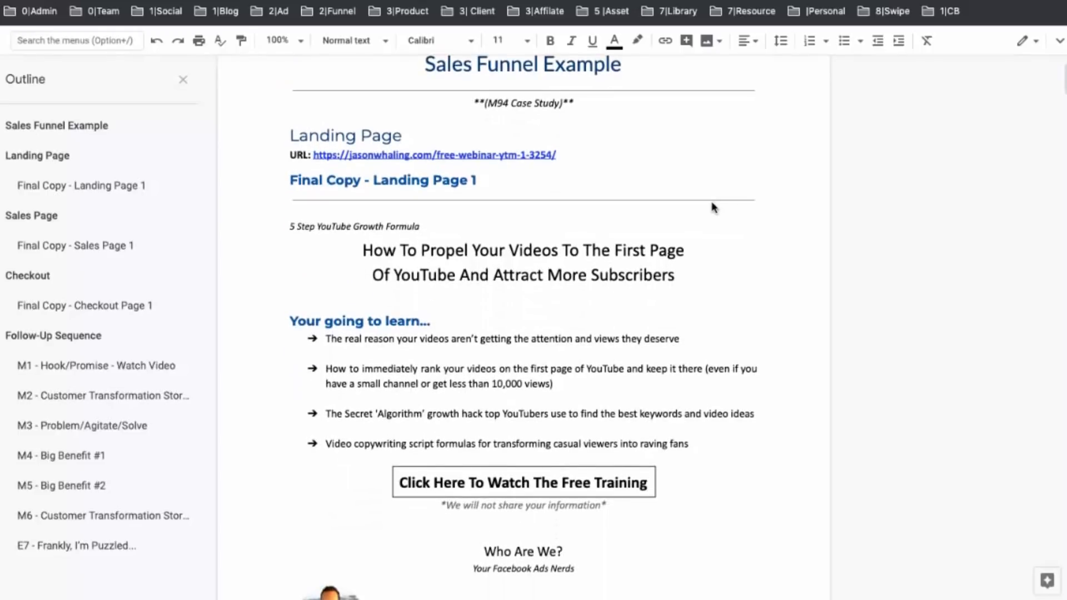
pyautogui.scroll(-3)
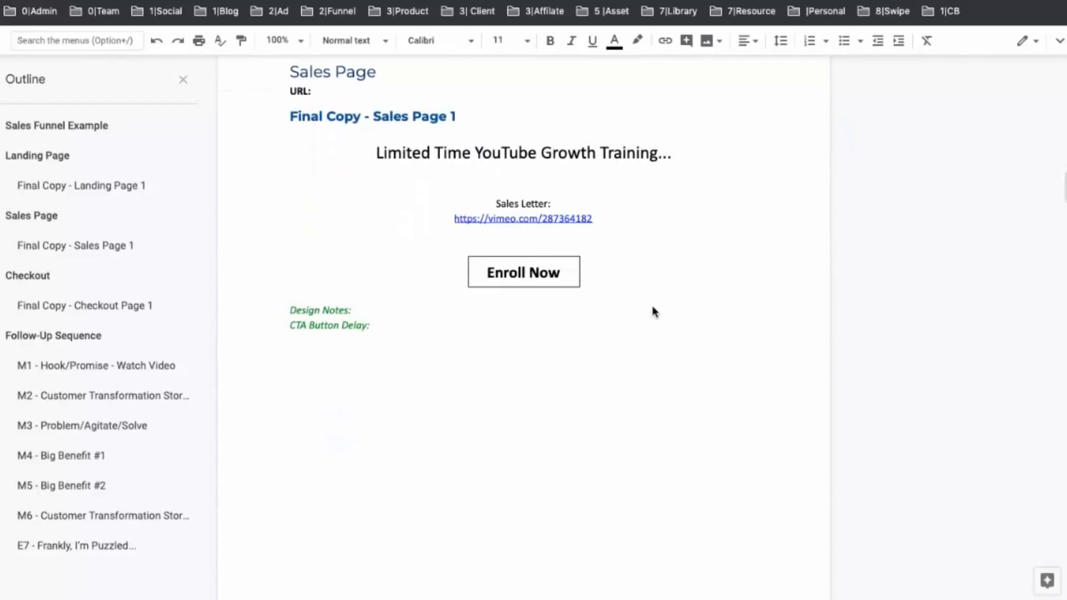
pyautogui.moveTo(582, 231)
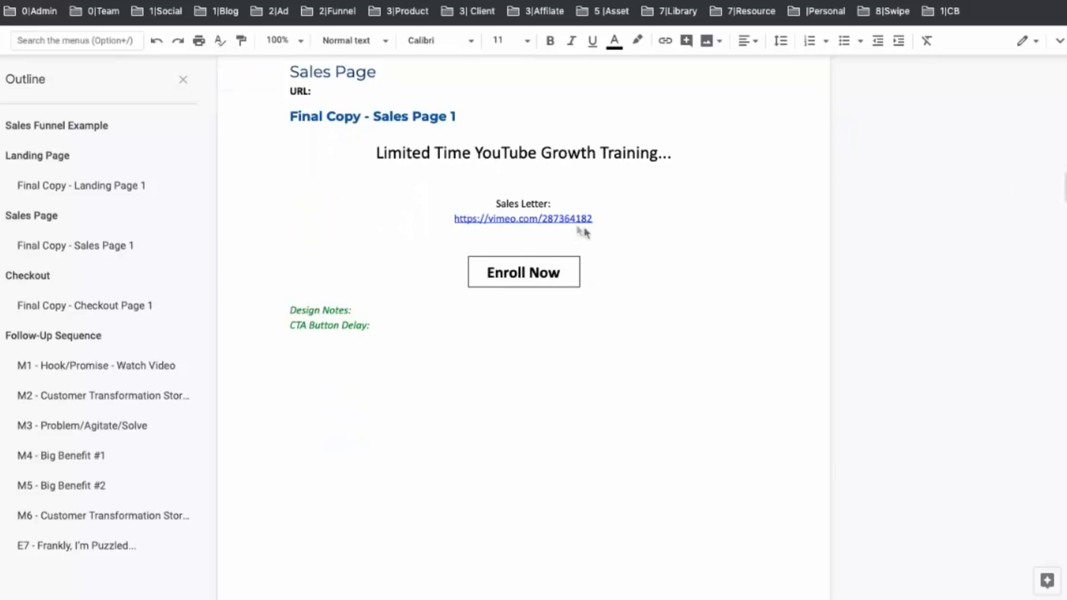
pyautogui.scroll(-3)
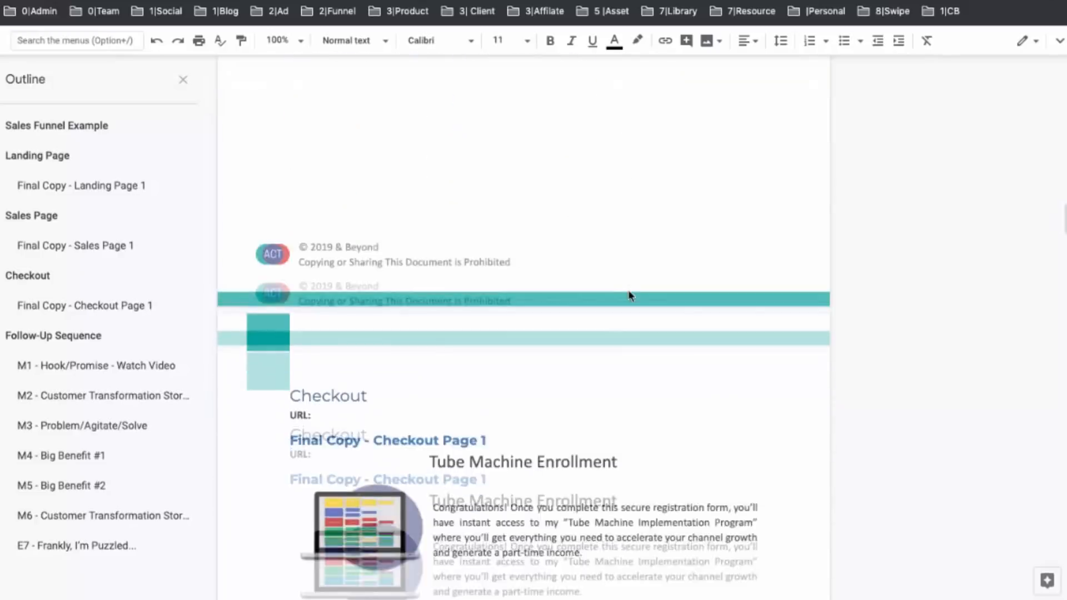
pyautogui.scroll(-3)
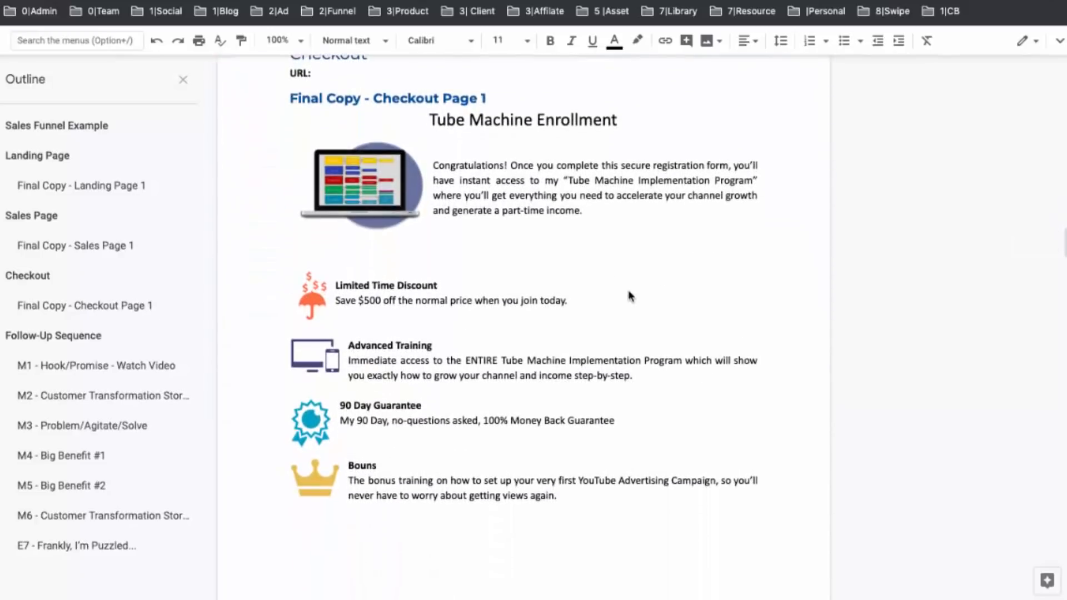
pyautogui.scroll(-3)
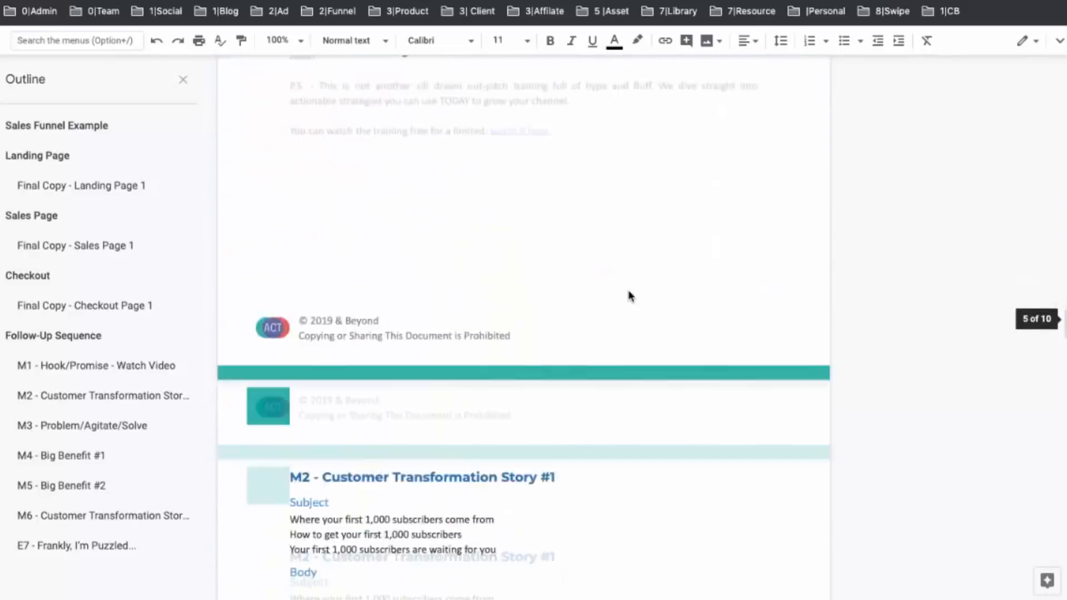
pyautogui.scroll(-3)
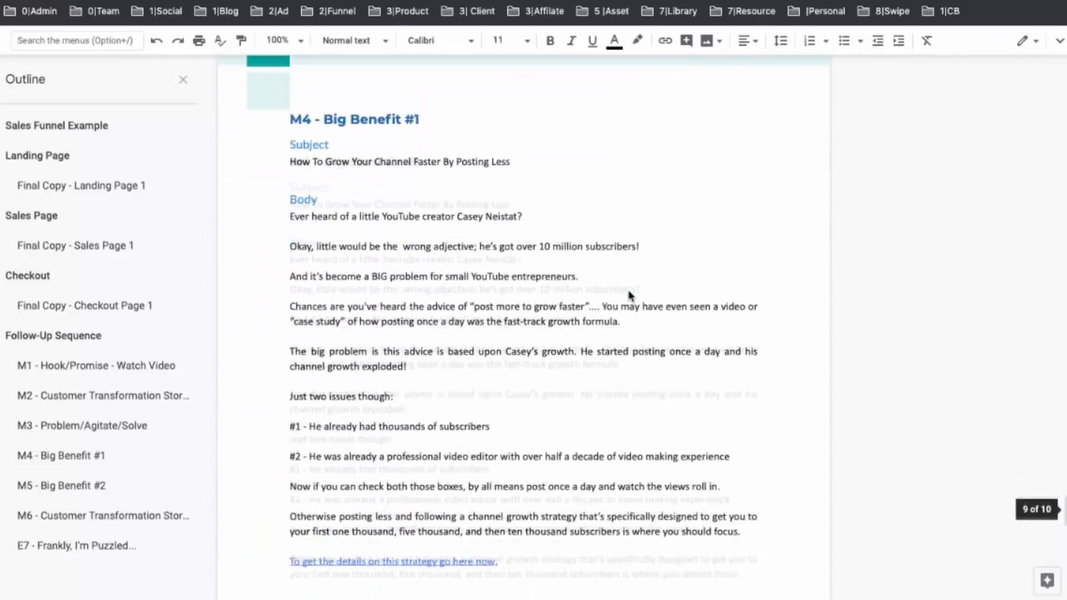
pyautogui.scroll(-3)
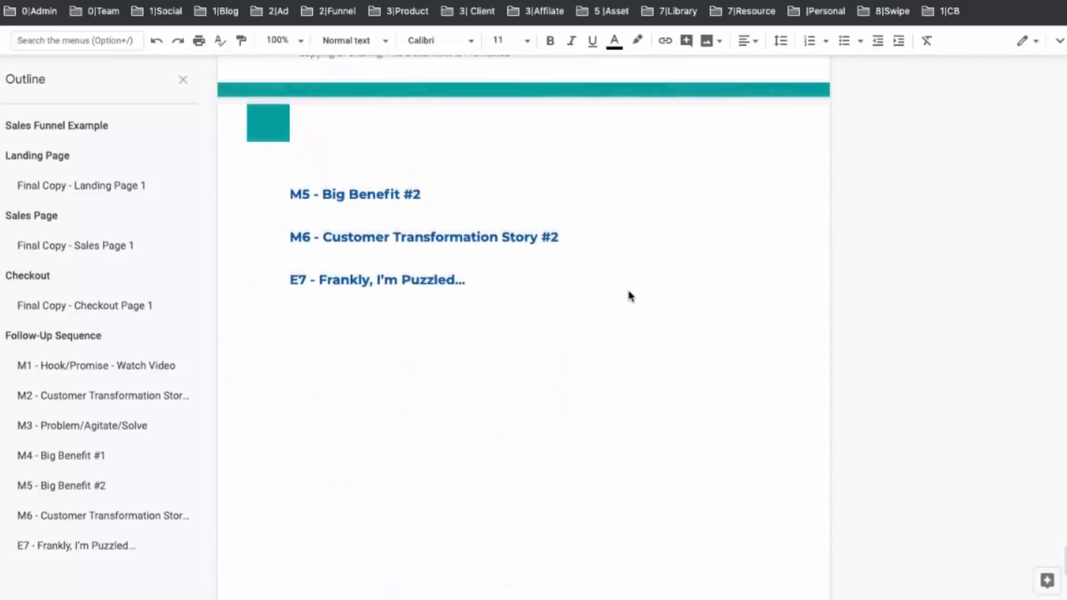
pyautogui.scroll(3)
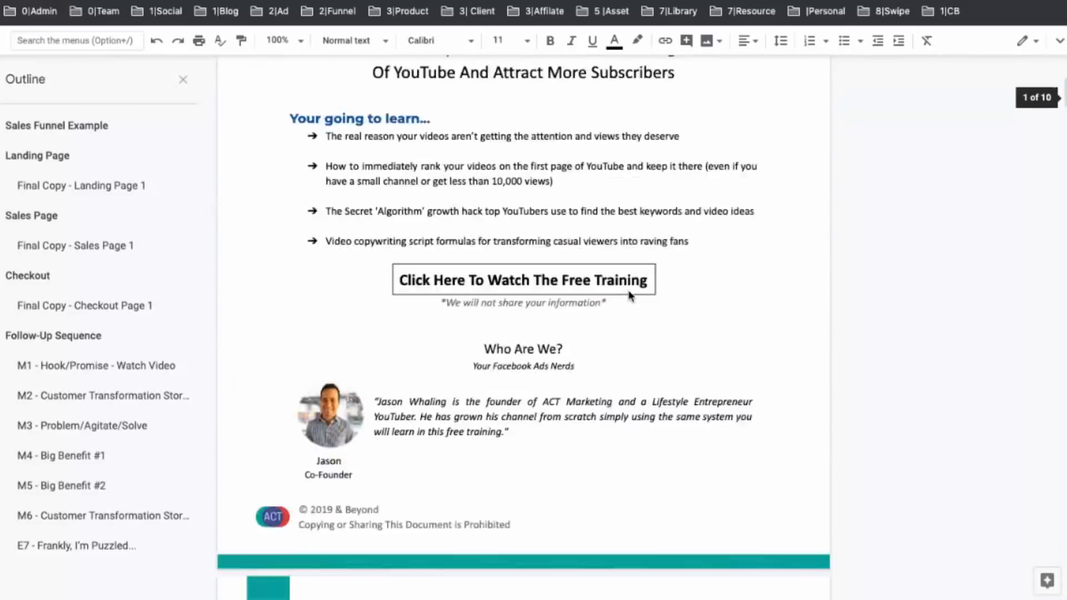
pyautogui.scroll(3)
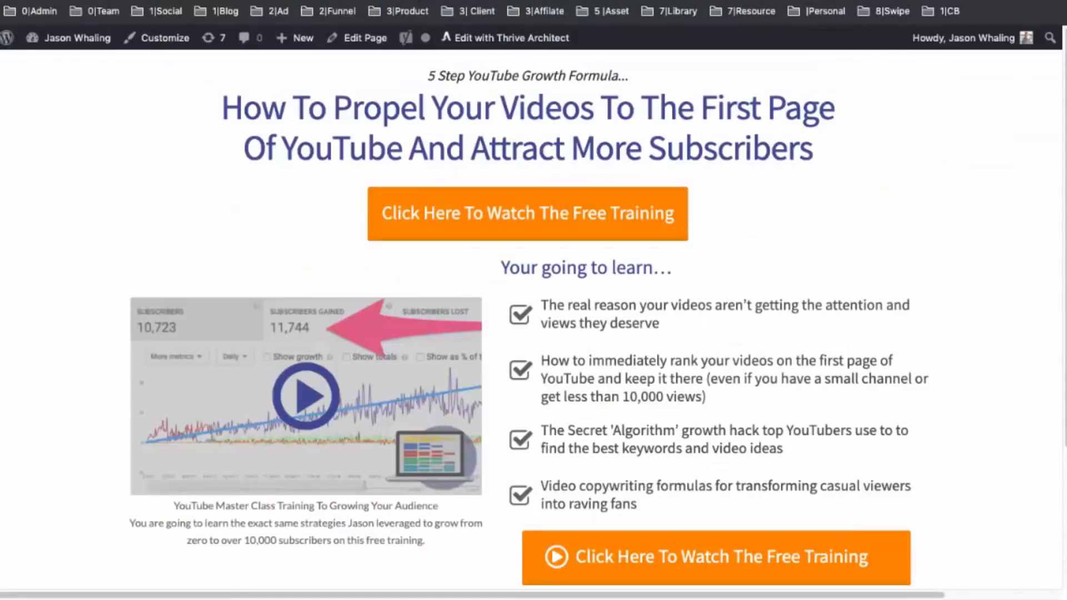
pyautogui.moveTo(847, 172)
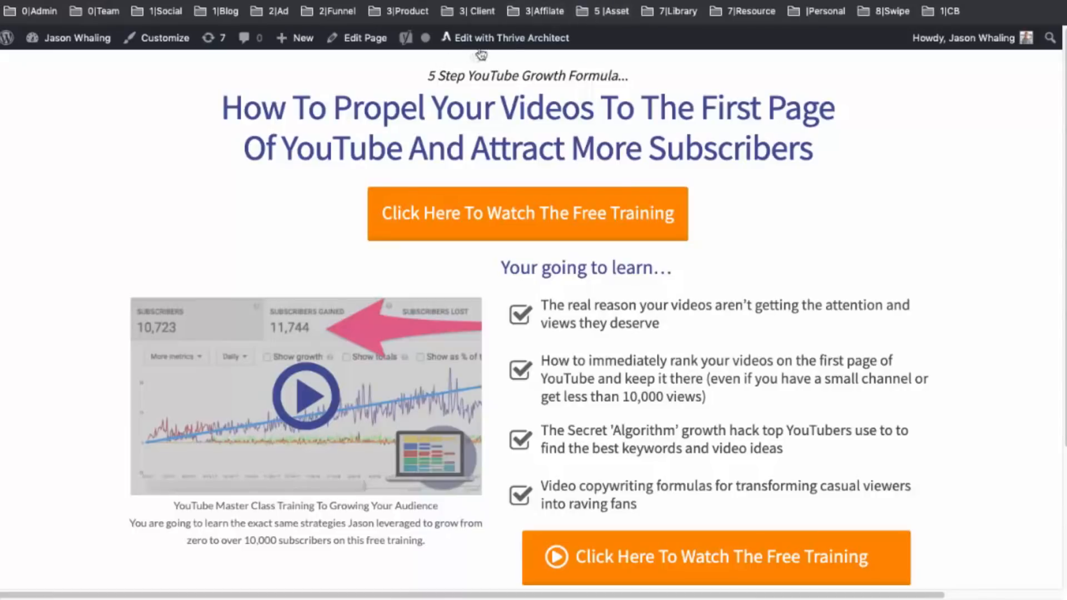
pyautogui.moveTo(512, 38)
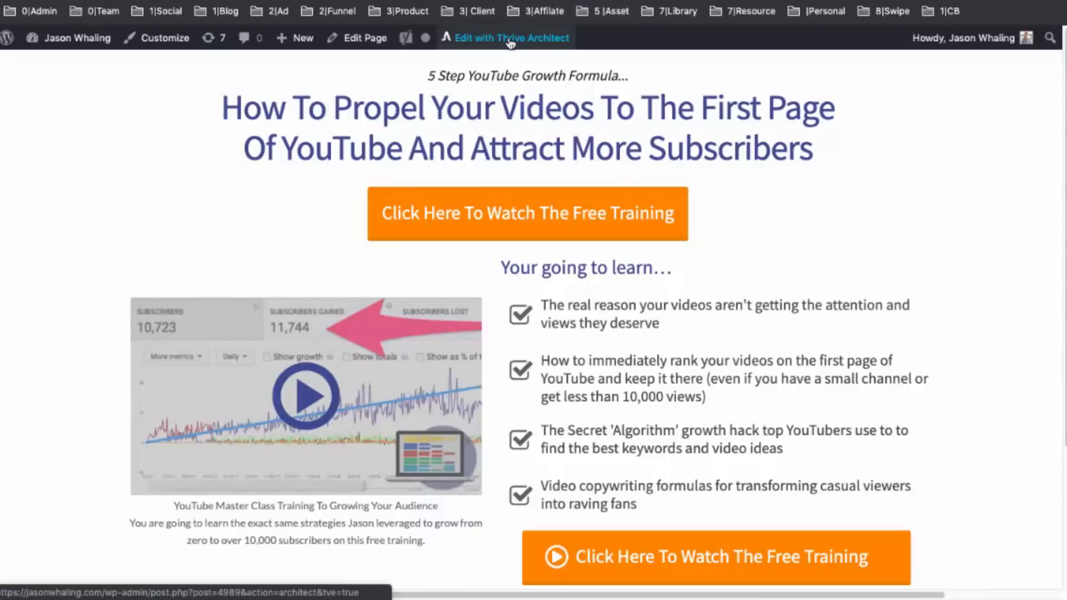
pyautogui.click(509, 37)
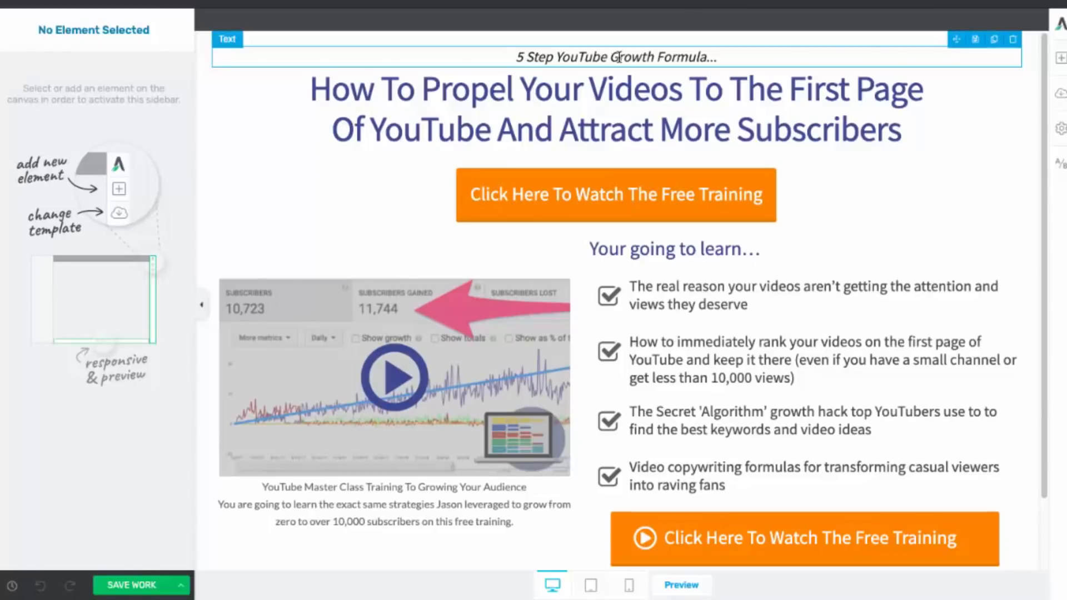
# - Inspect the '5 Step YouTube Growth Formula' line, the main headline and the second learning-list bullet
pyautogui.click(613, 57)
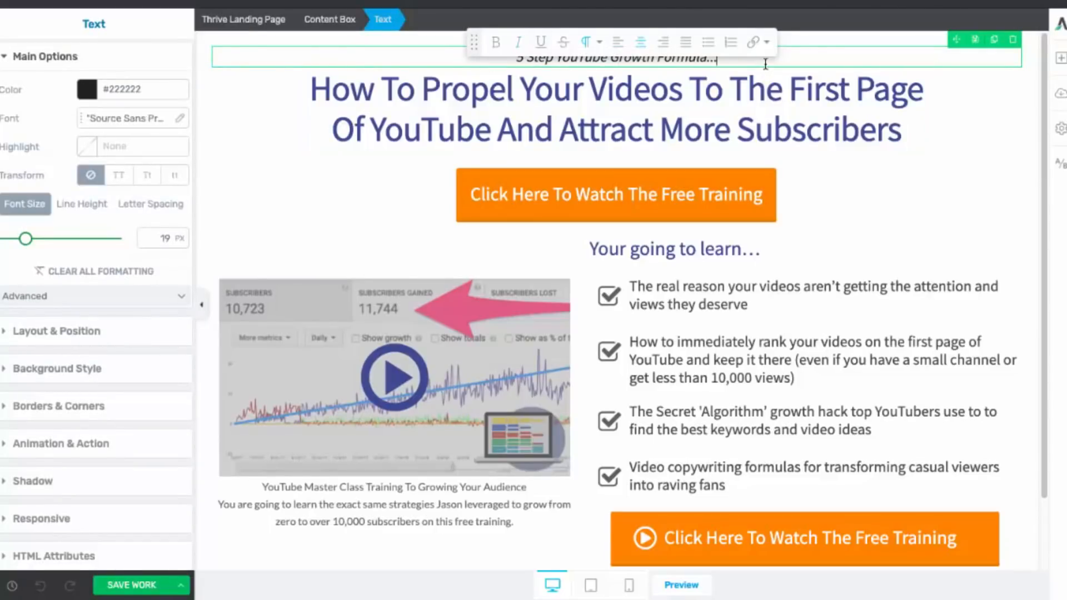
pyautogui.write('klaj')
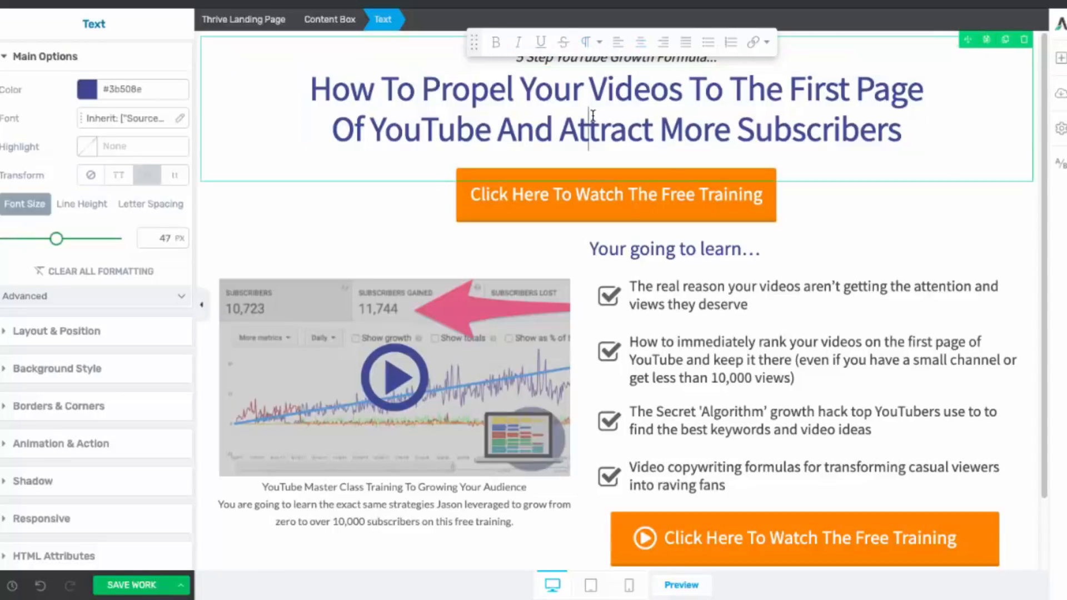
pyautogui.click(615, 195)
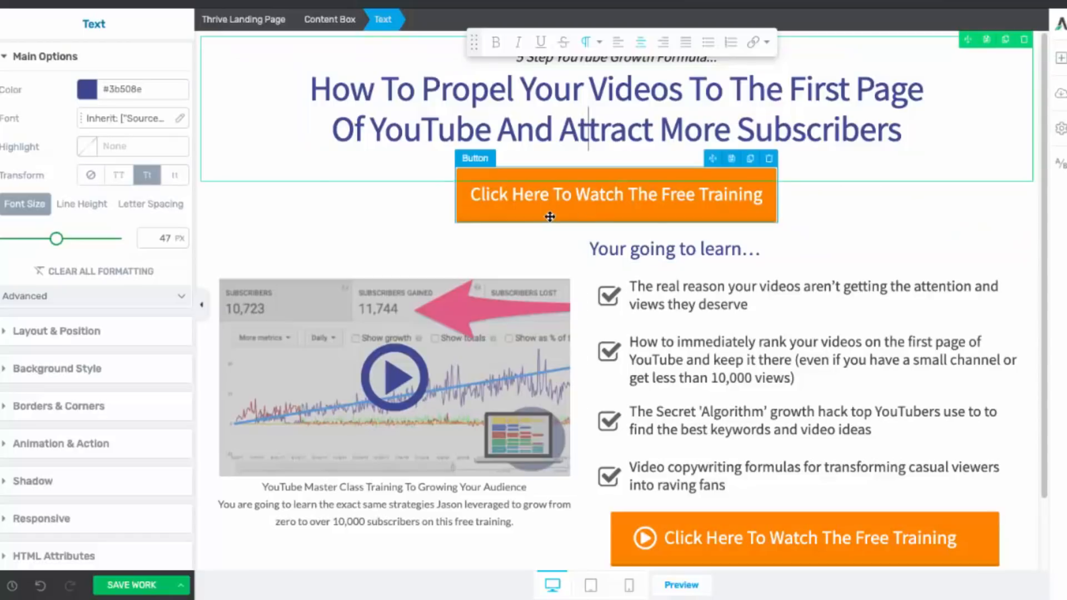
pyautogui.click(718, 360)
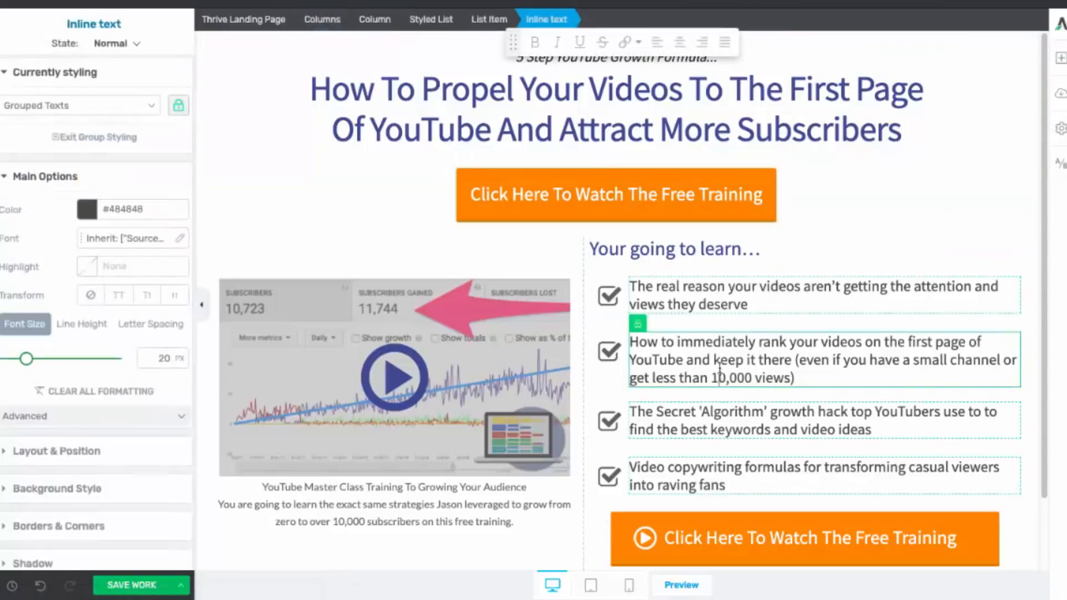
# - Browse the Add Element panel's available elements, then deselect everything
pyautogui.click(1058, 58)
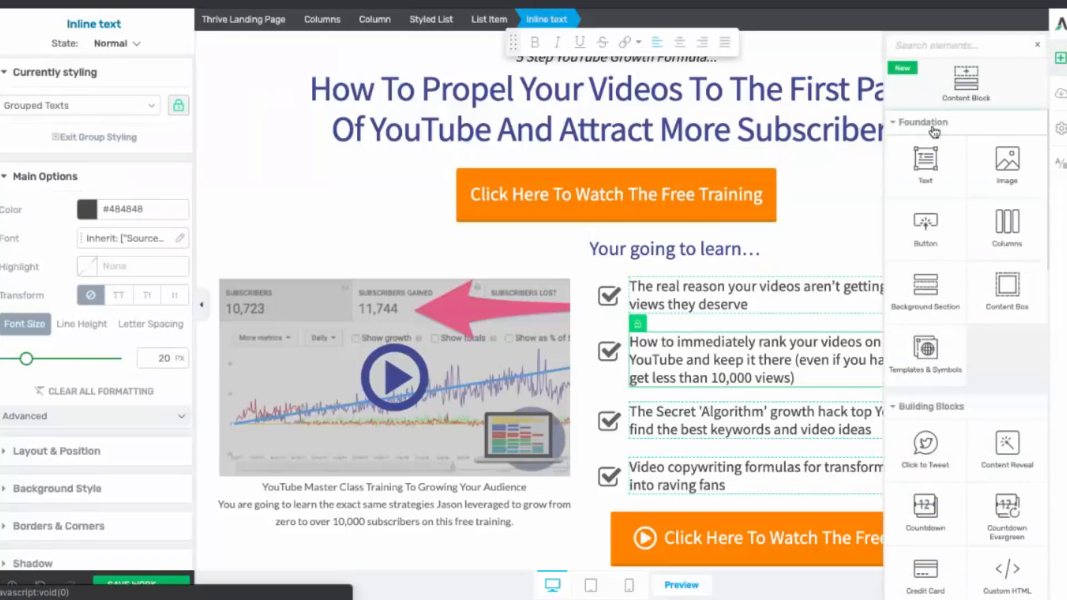
pyautogui.scroll(-3)
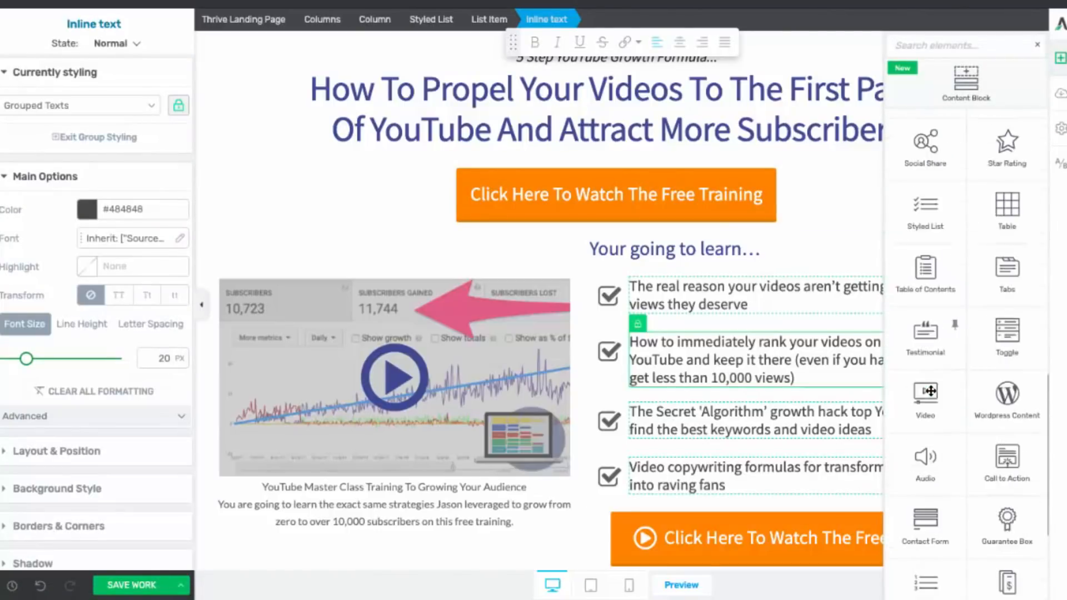
pyautogui.scroll(-3)
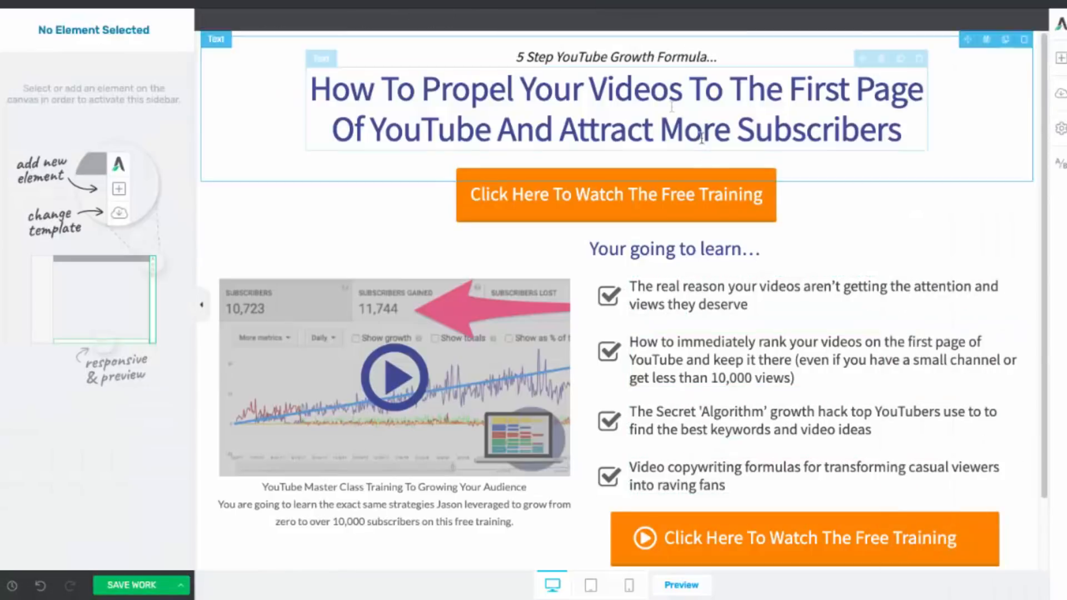
pyautogui.click(613, 109)
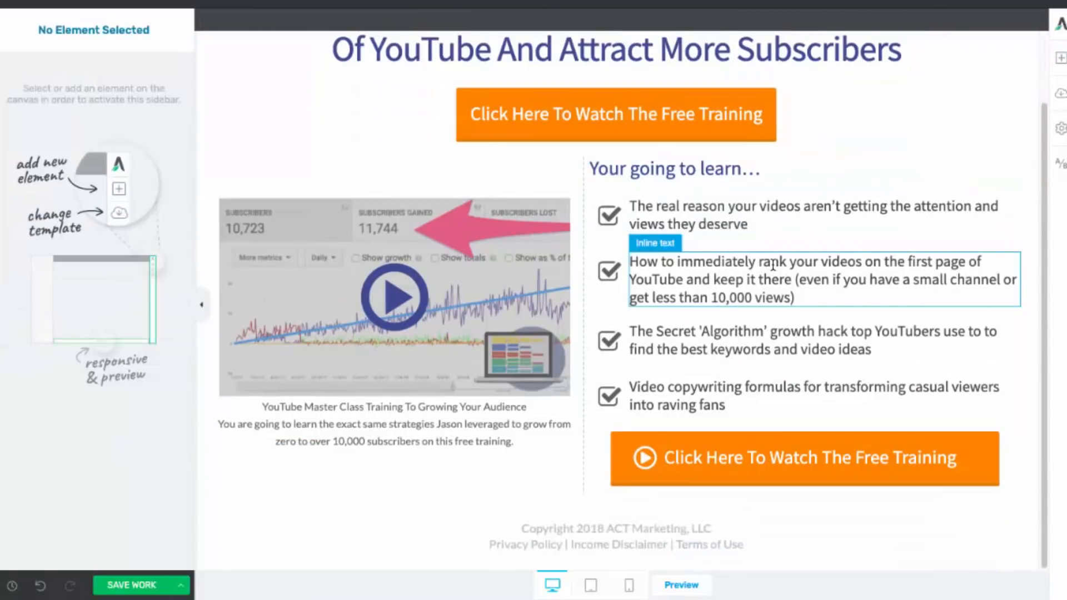
pyautogui.scroll(3)
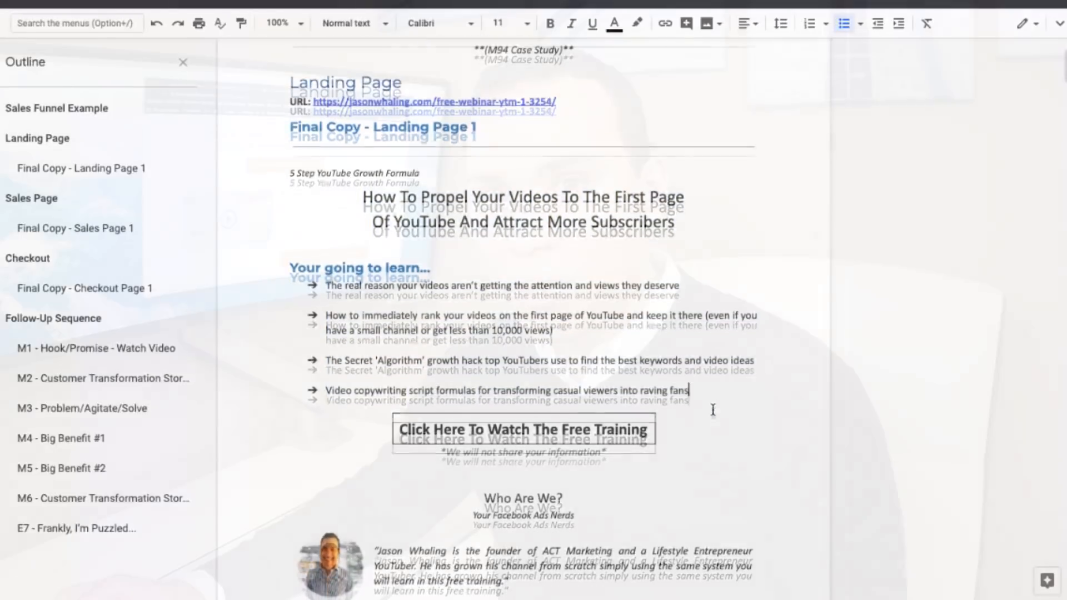
pyautogui.scroll(3)
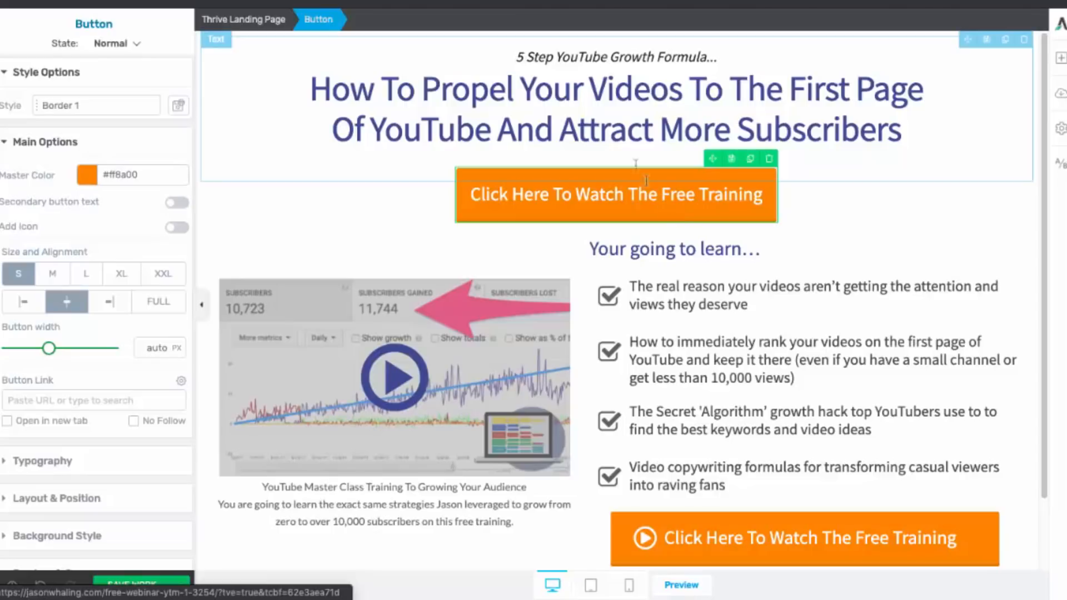
# - Leave the editor for the Thrive Leads dashboard via Thrive Dashboard in WordPress admin
pyautogui.scroll(-3)
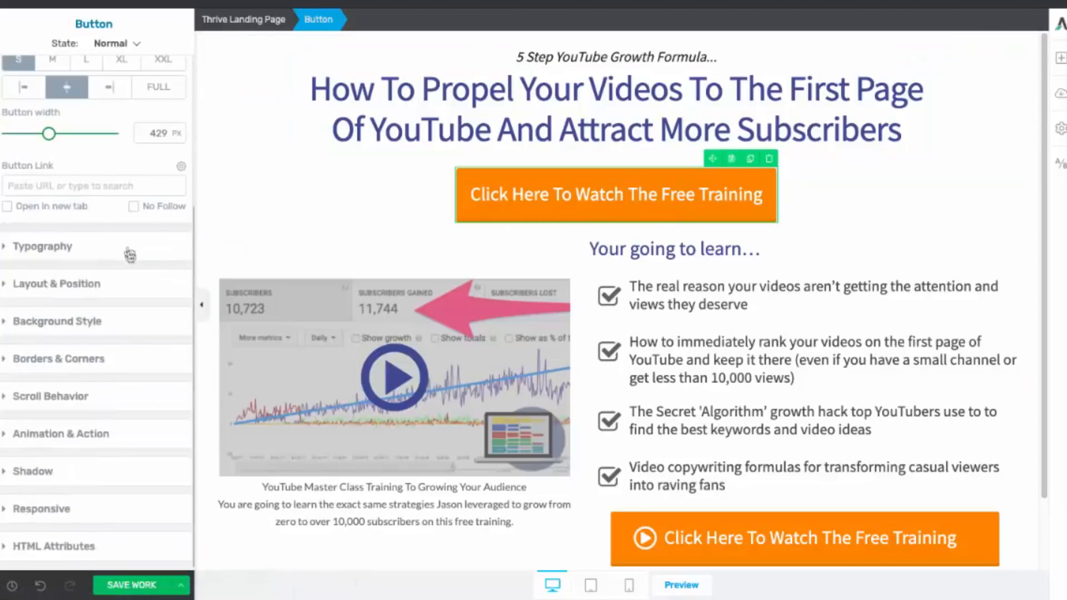
pyautogui.click(61, 433)
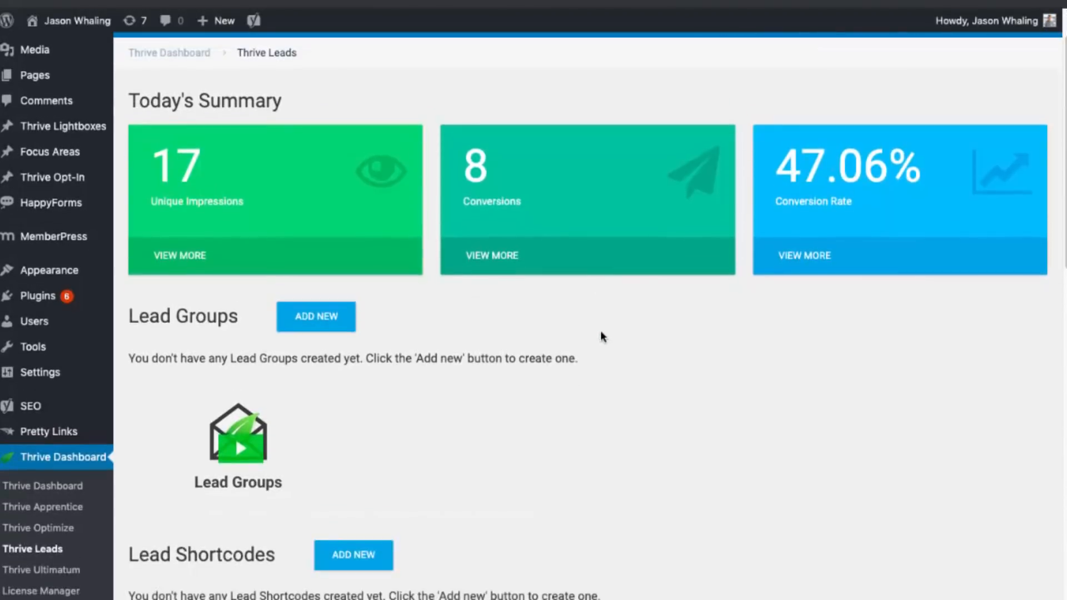
# - Edit the 'YTM | YouTube Machine - YT Landing' ThriveBox whose signup form connects to ConvertKit
pyautogui.scroll(-3)
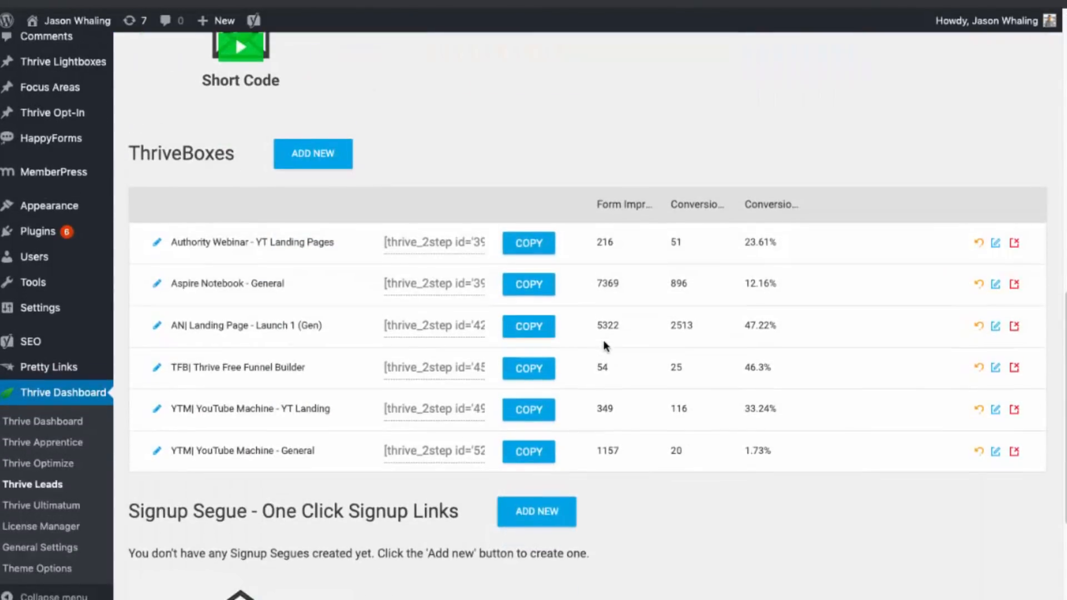
pyautogui.moveTo(325, 387)
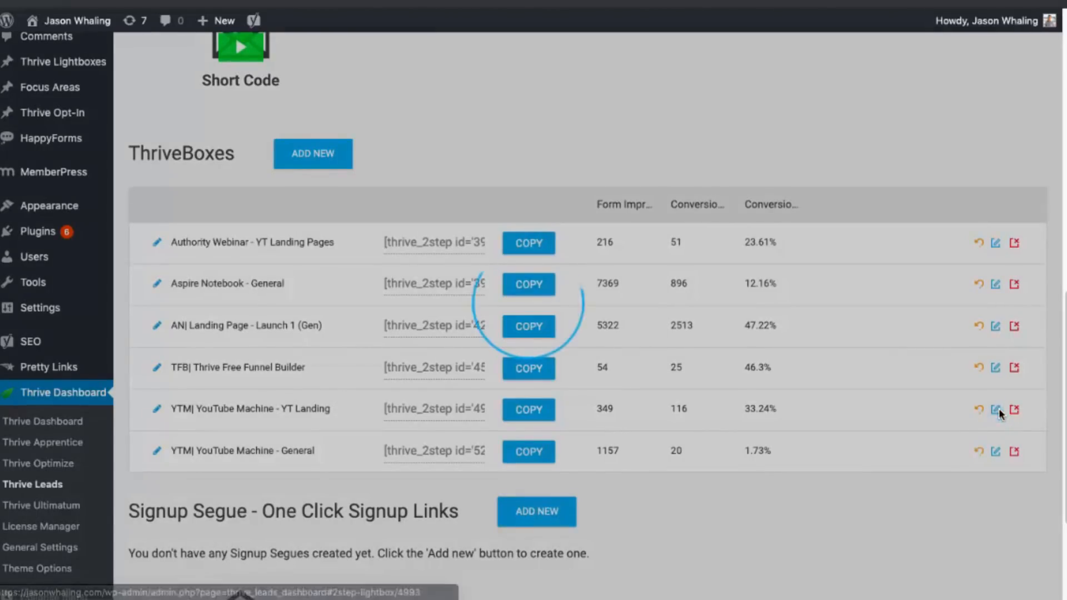
pyautogui.click(995, 412)
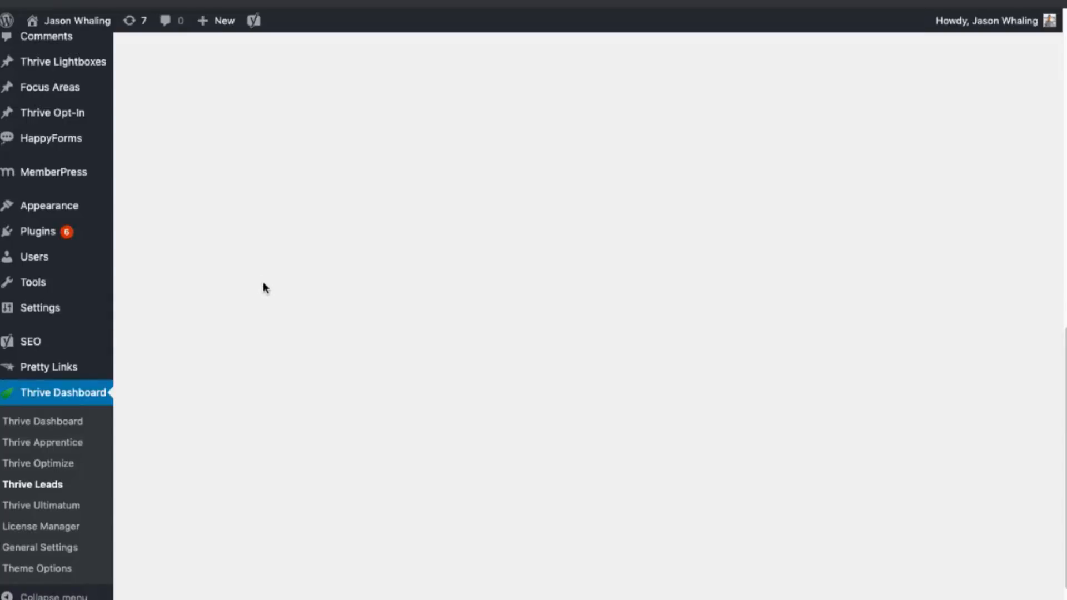
pyautogui.moveTo(526, 270)
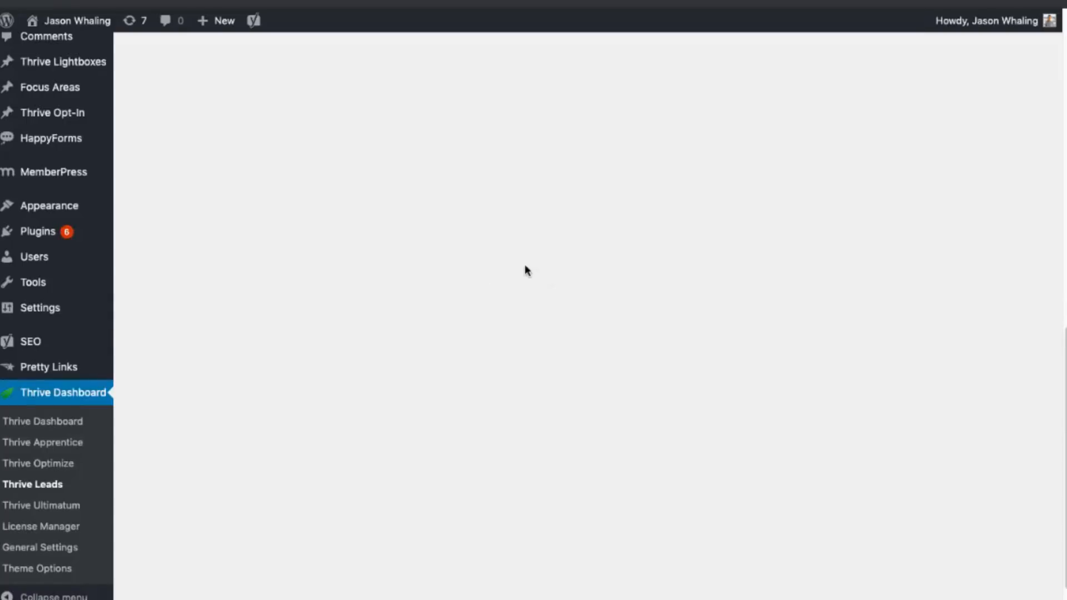
pyautogui.moveTo(537, 281)
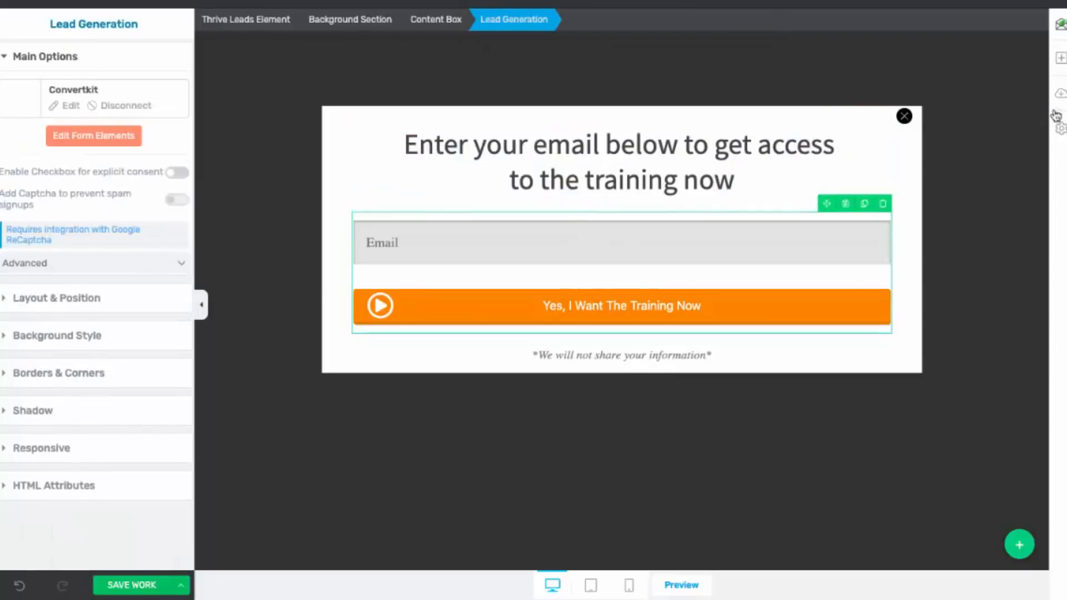
pyautogui.click(1019, 544)
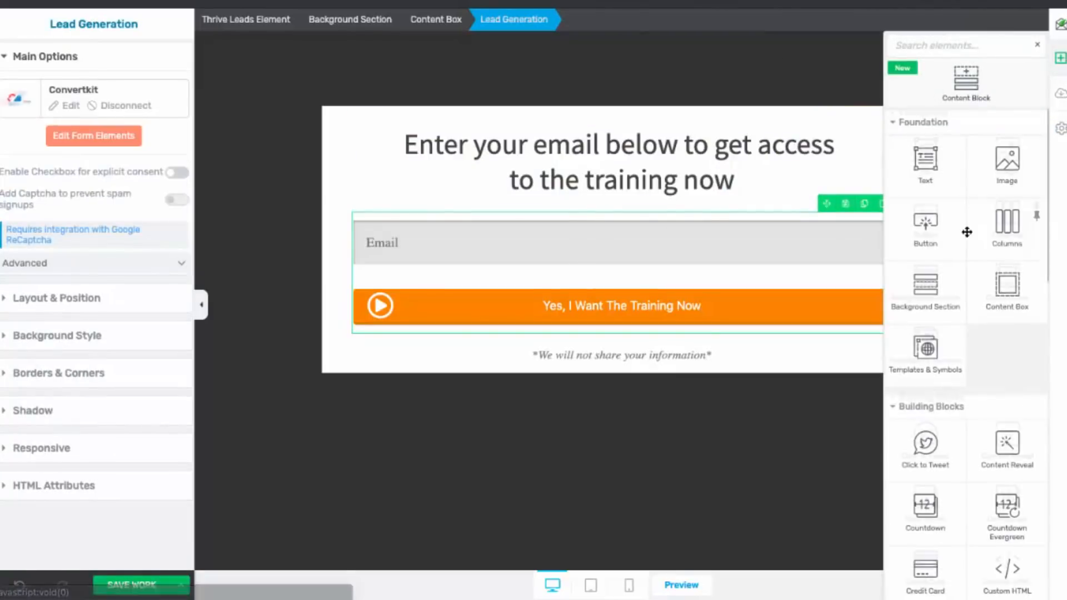
pyautogui.scroll(-3)
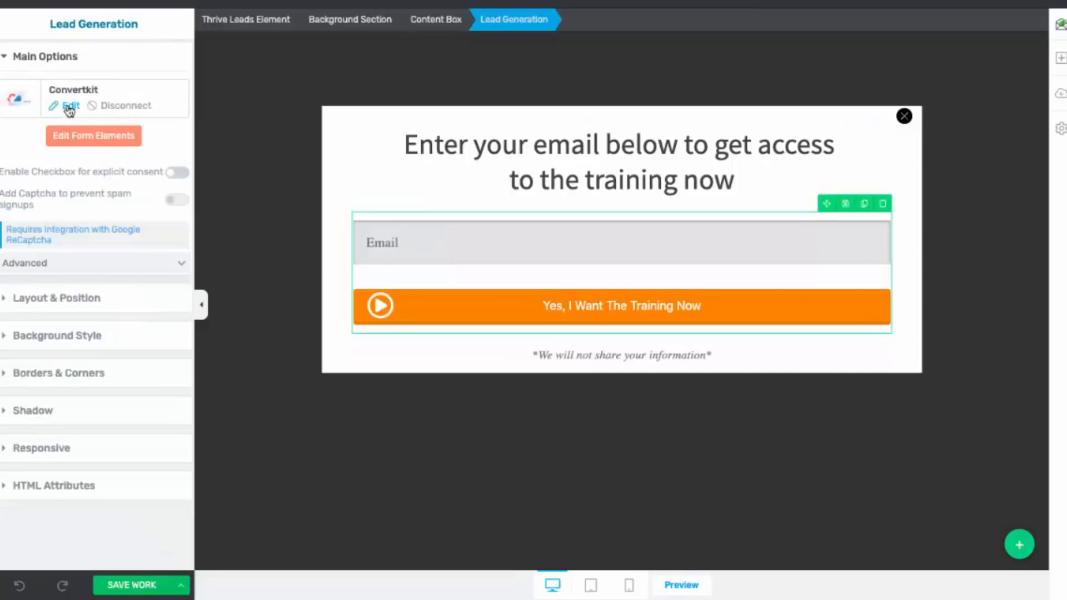
# - Point the ConvertKit connection at the YTM YouTube Machine Webinar list, redirect to the webinar on-demand URL, and save
pyautogui.click(68, 106)
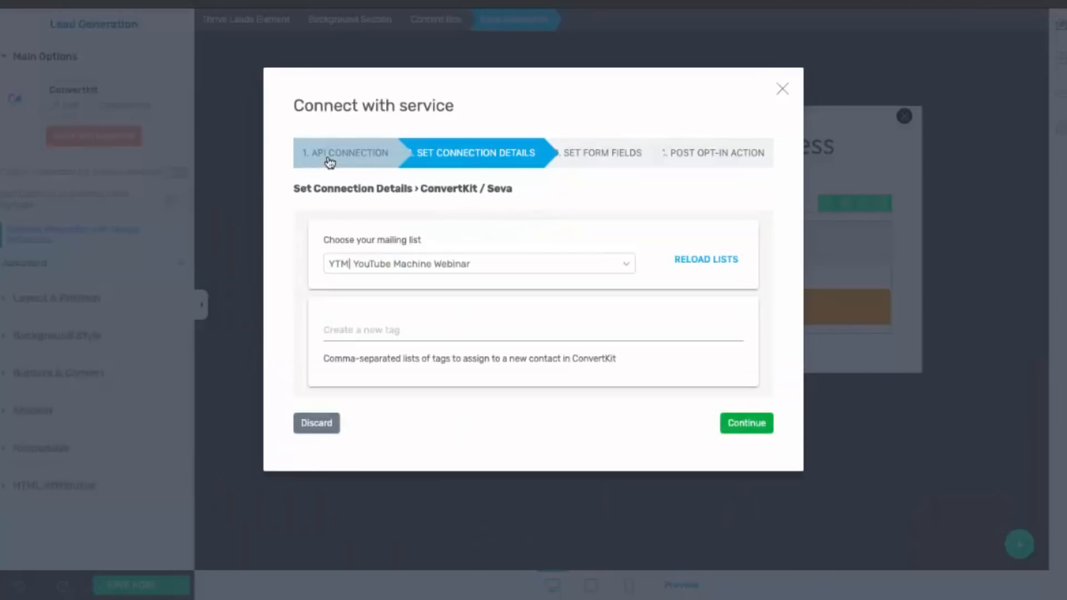
pyautogui.click(351, 153)
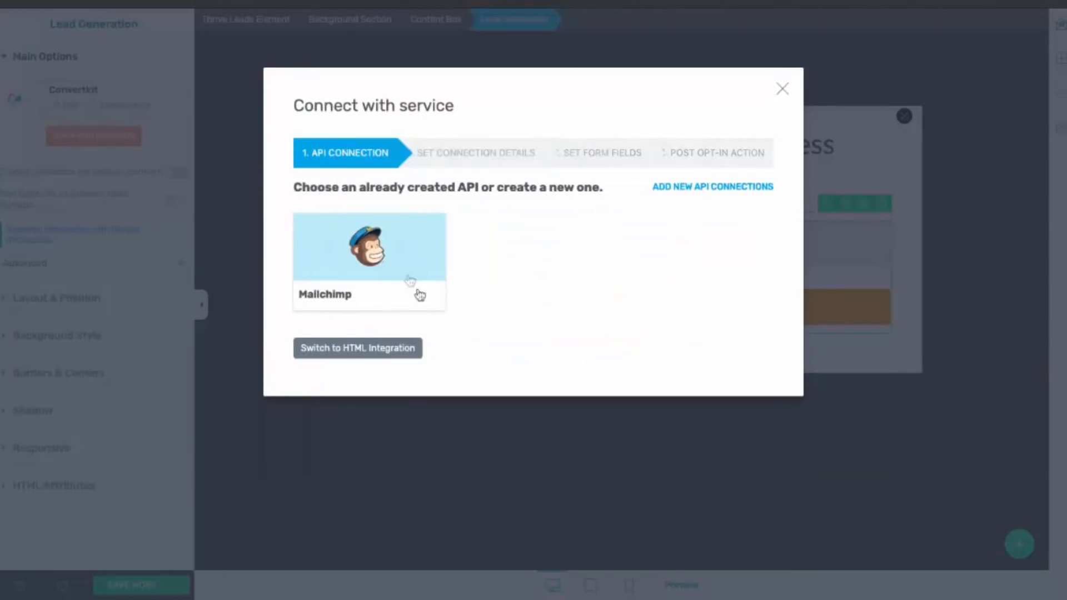
pyautogui.moveTo(476, 152)
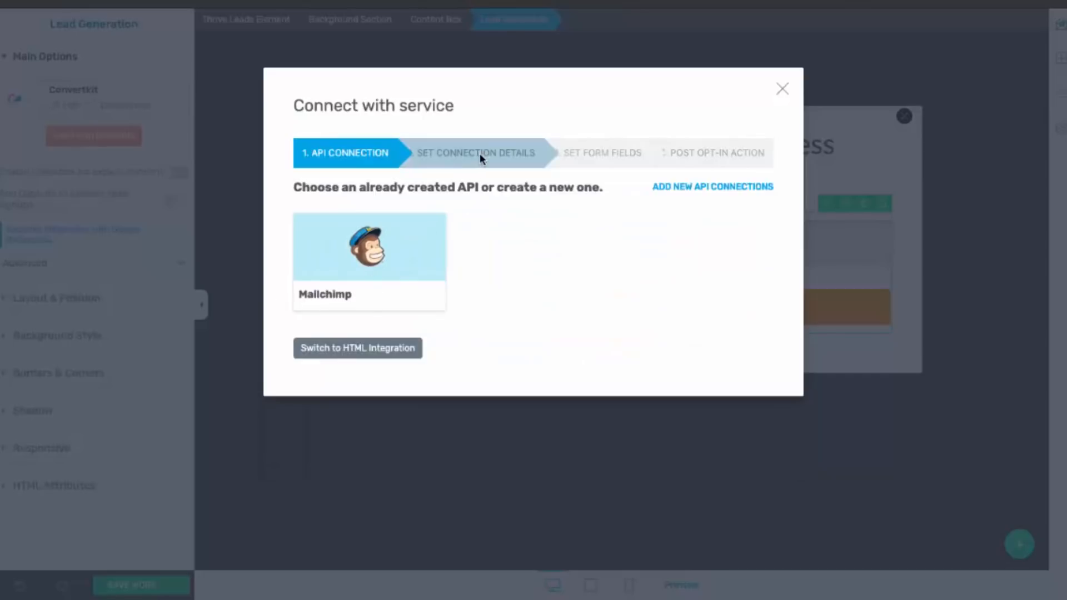
pyautogui.moveTo(522, 315)
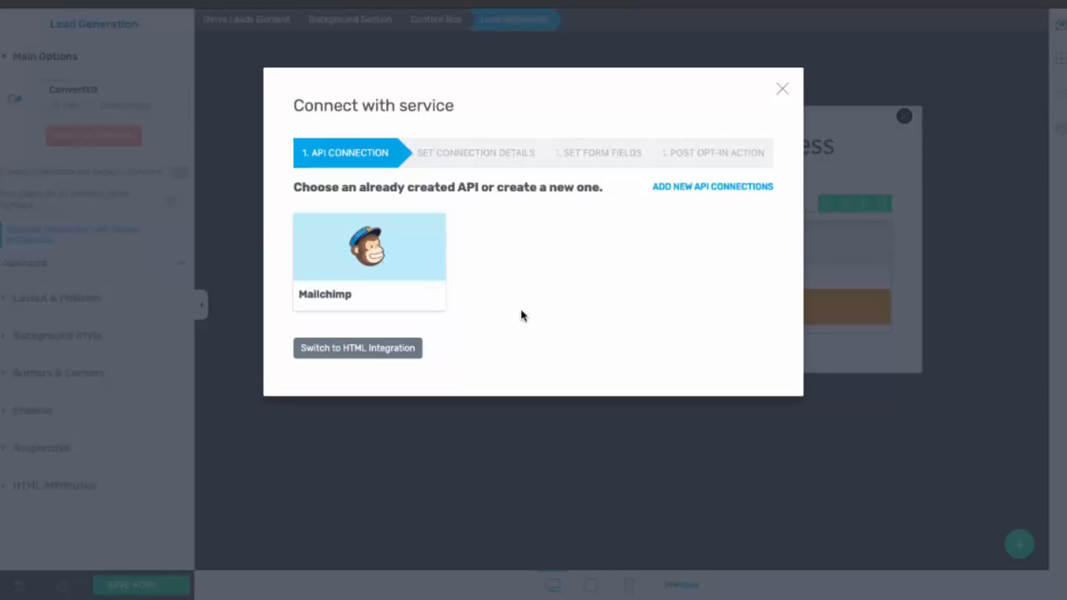
pyautogui.moveTo(476, 152)
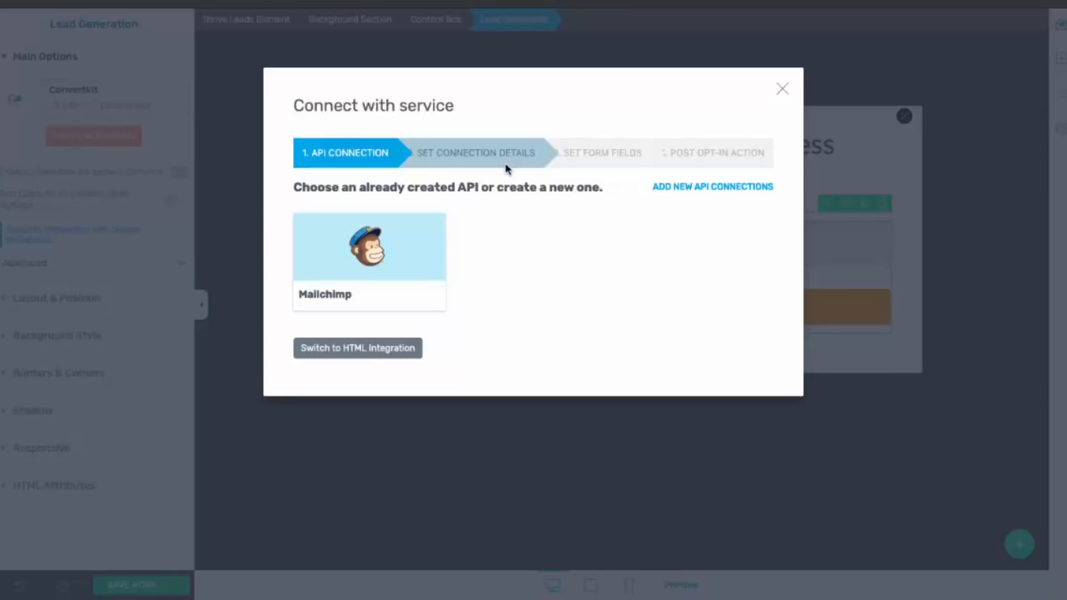
pyautogui.click(369, 246)
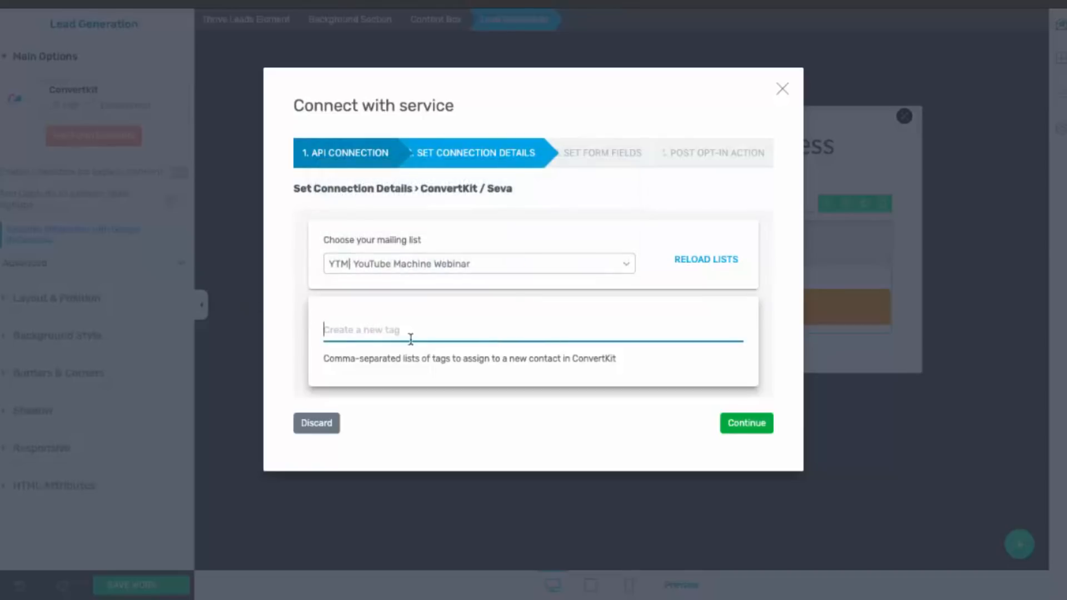
pyautogui.moveTo(606, 152)
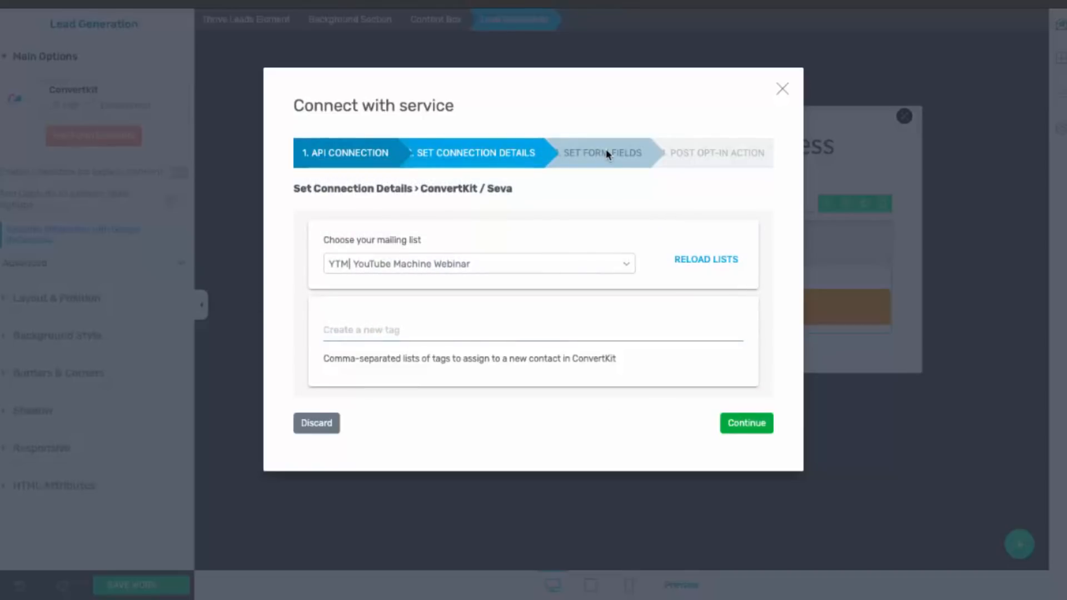
pyautogui.click(745, 422)
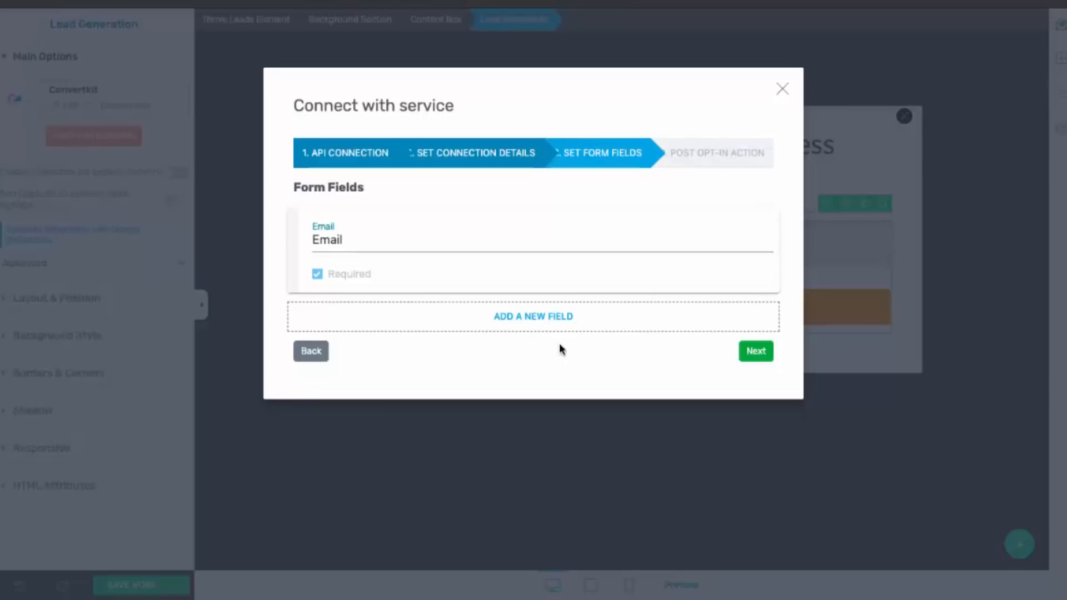
pyautogui.click(755, 351)
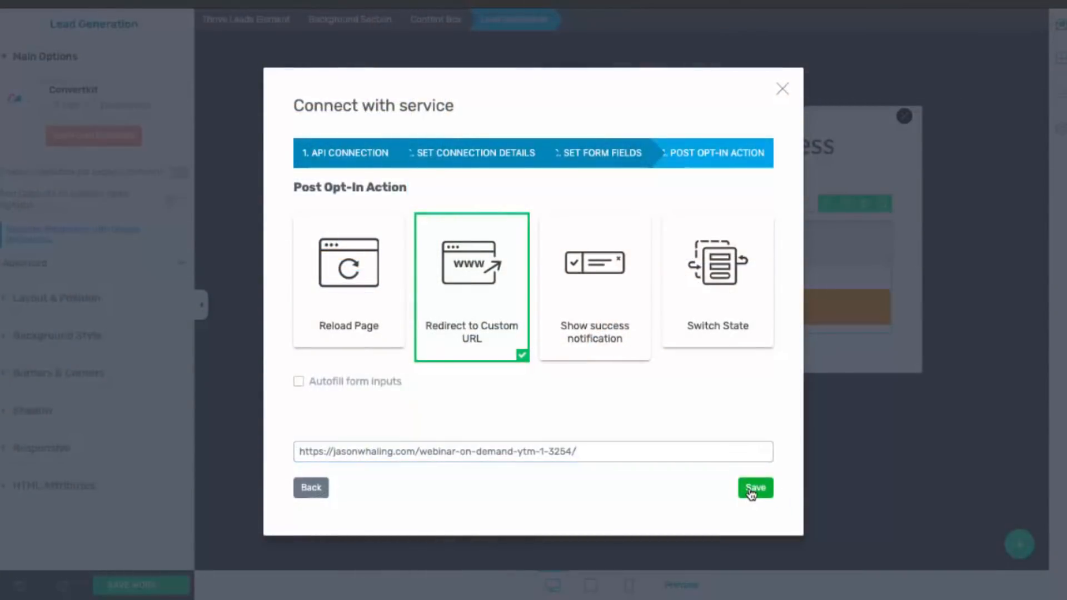
pyautogui.click(754, 488)
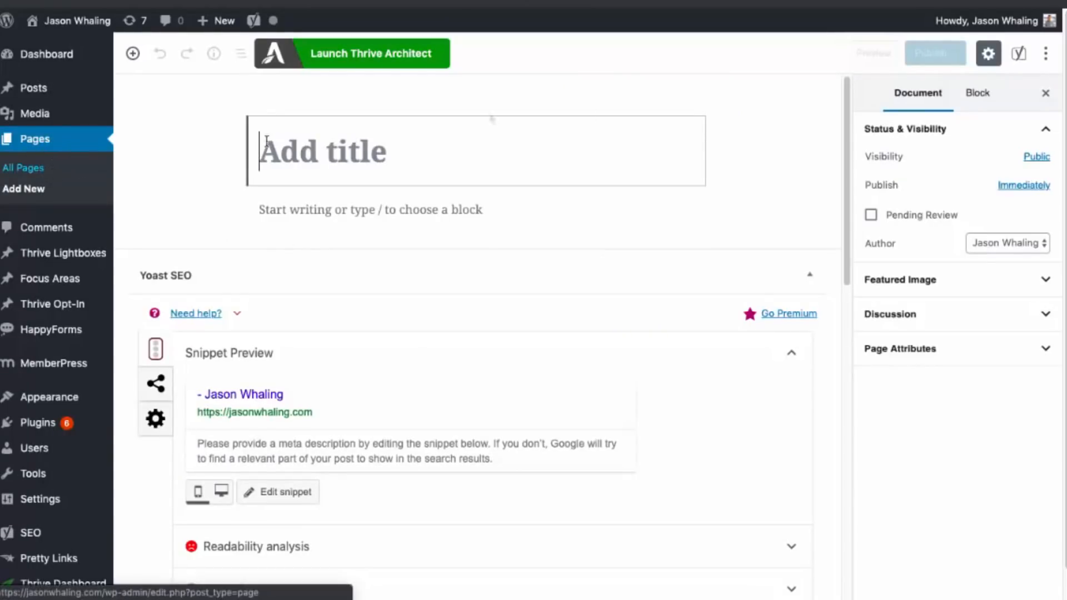
# - Title the new page 'Tube Machine Training (Free)' and launch it in Thrive Architect
pyautogui.write('Tube Machine Training (Free)')
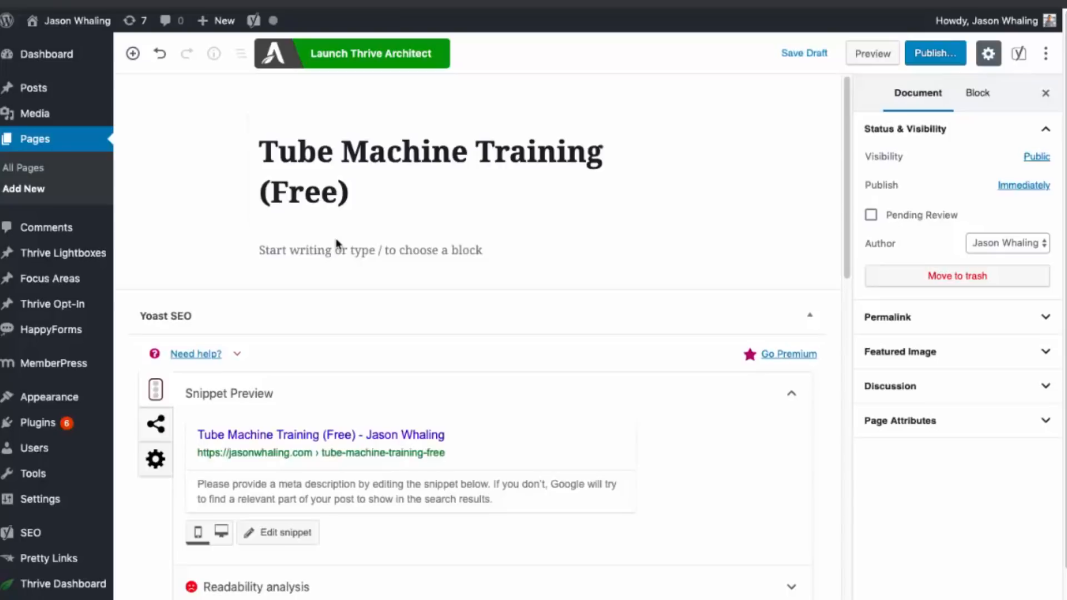
pyautogui.click(372, 54)
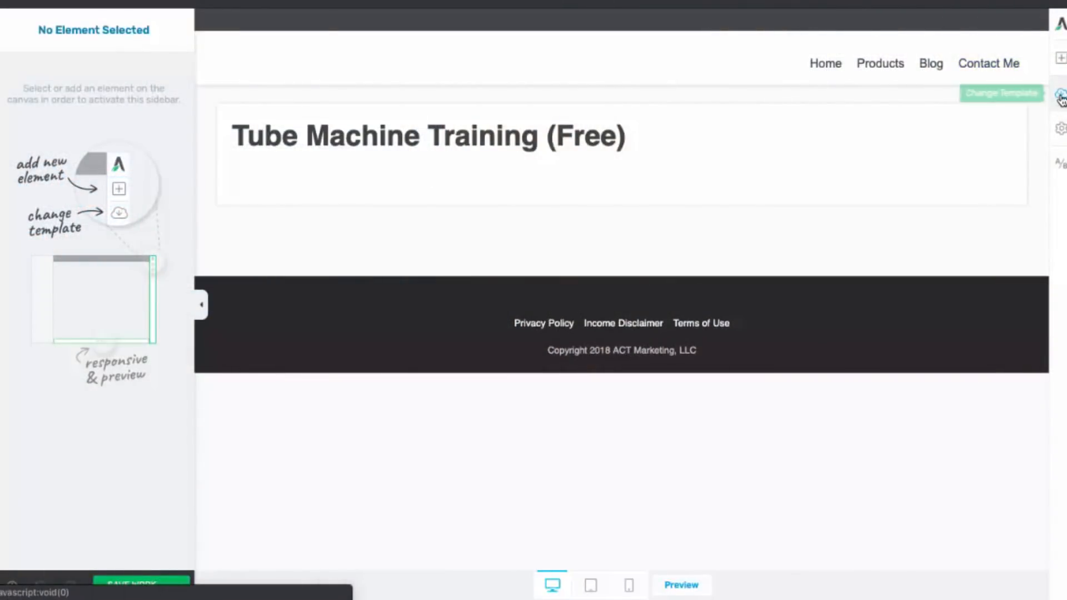
# - Filter the landing page template library to the 'sales page' tag
pyautogui.click(1001, 94)
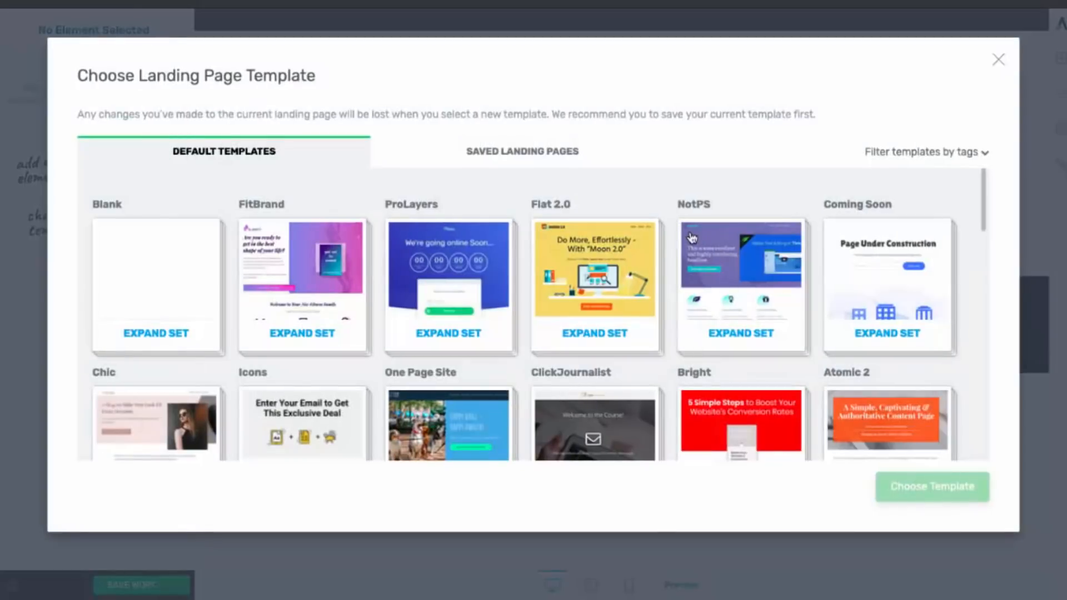
pyautogui.scroll(-3)
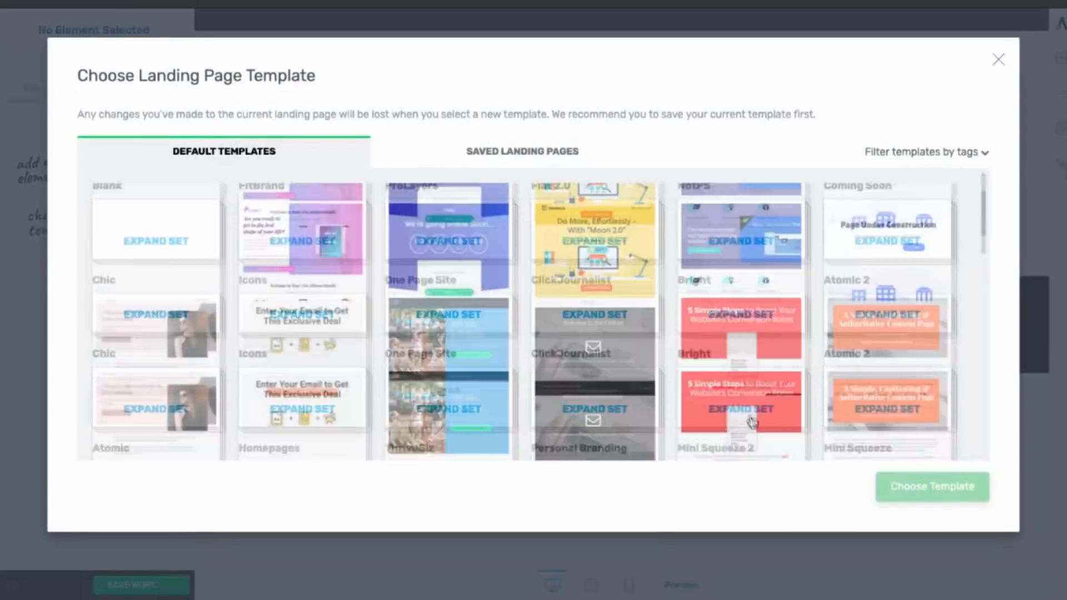
pyautogui.scroll(3)
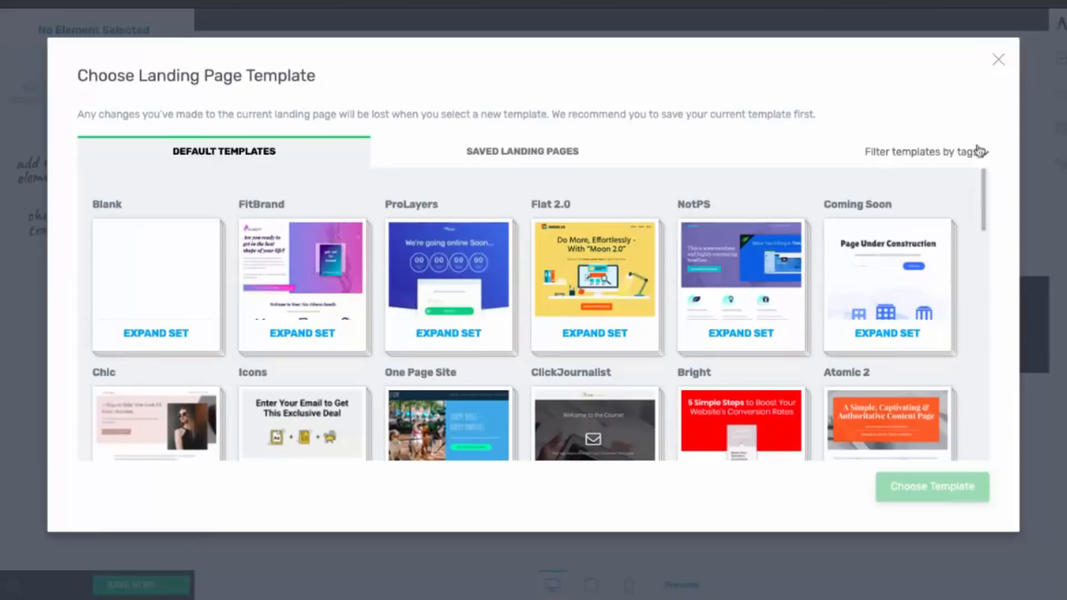
pyautogui.click(920, 151)
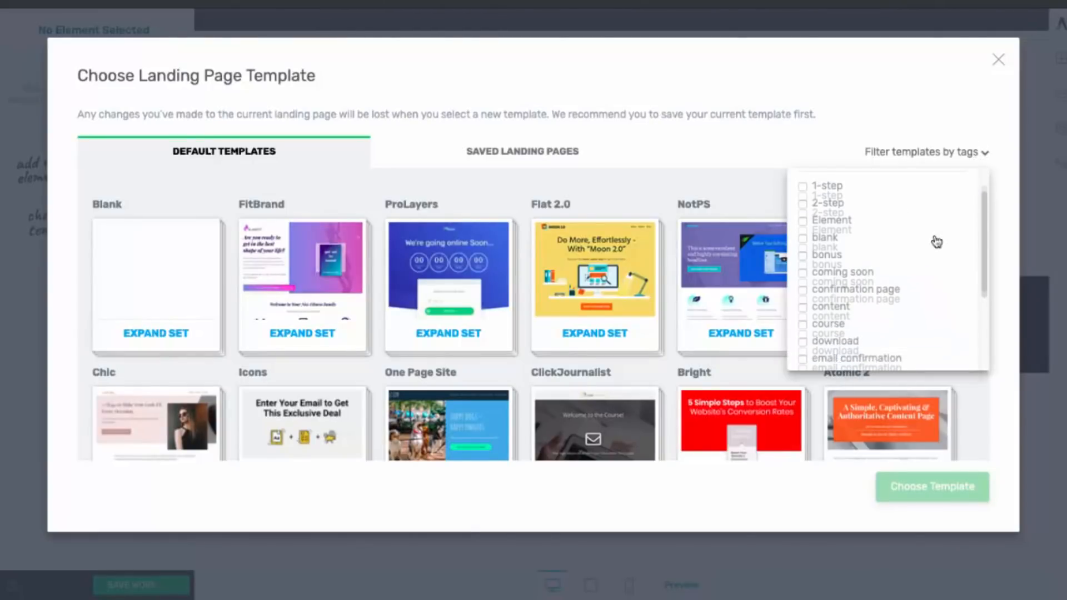
pyautogui.scroll(-3)
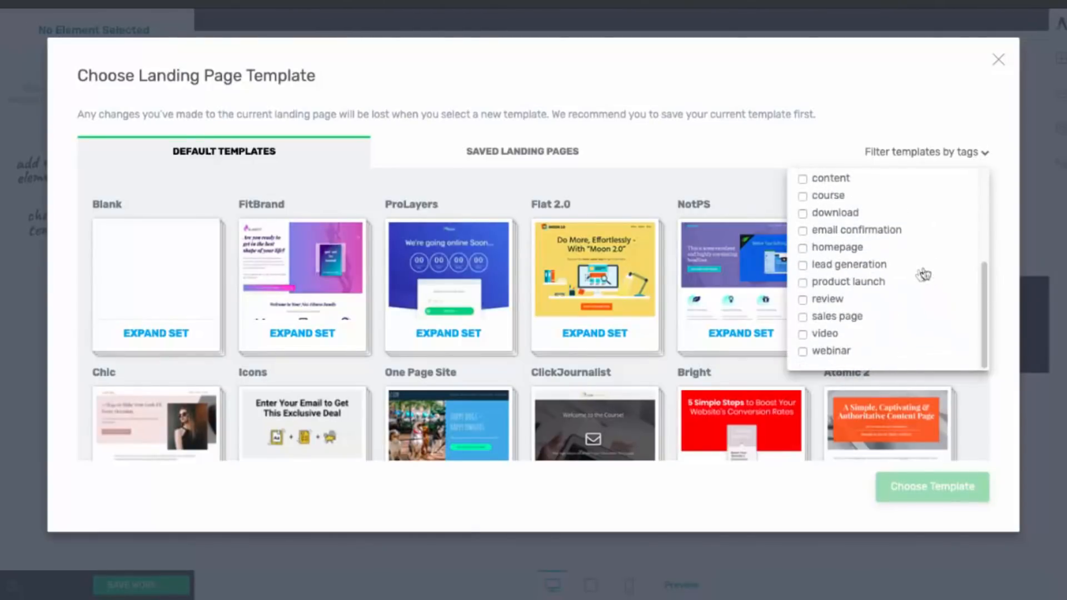
pyautogui.click(803, 317)
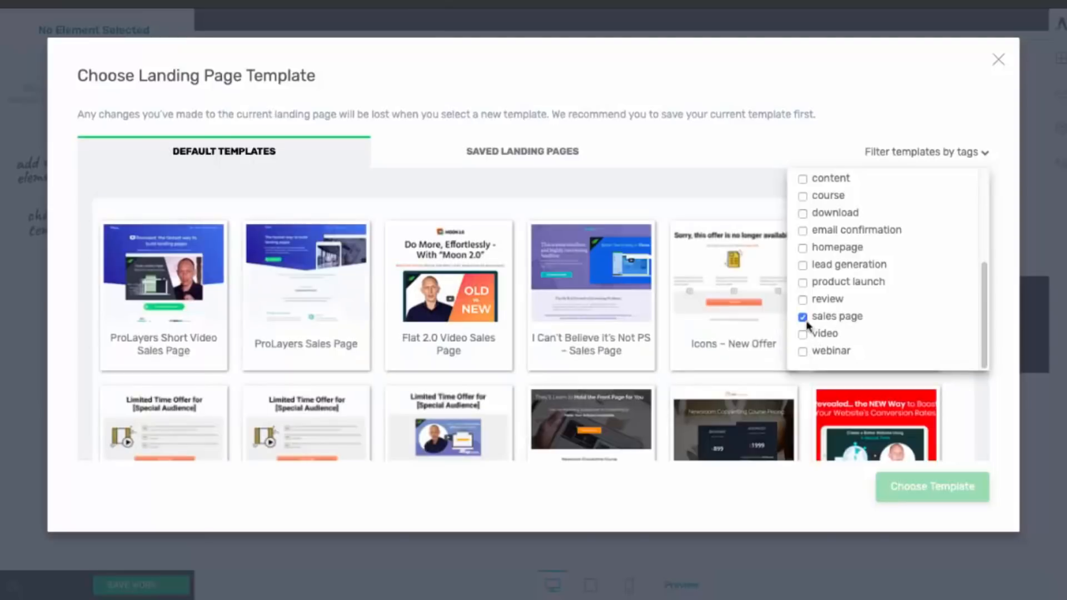
pyautogui.click(803, 316)
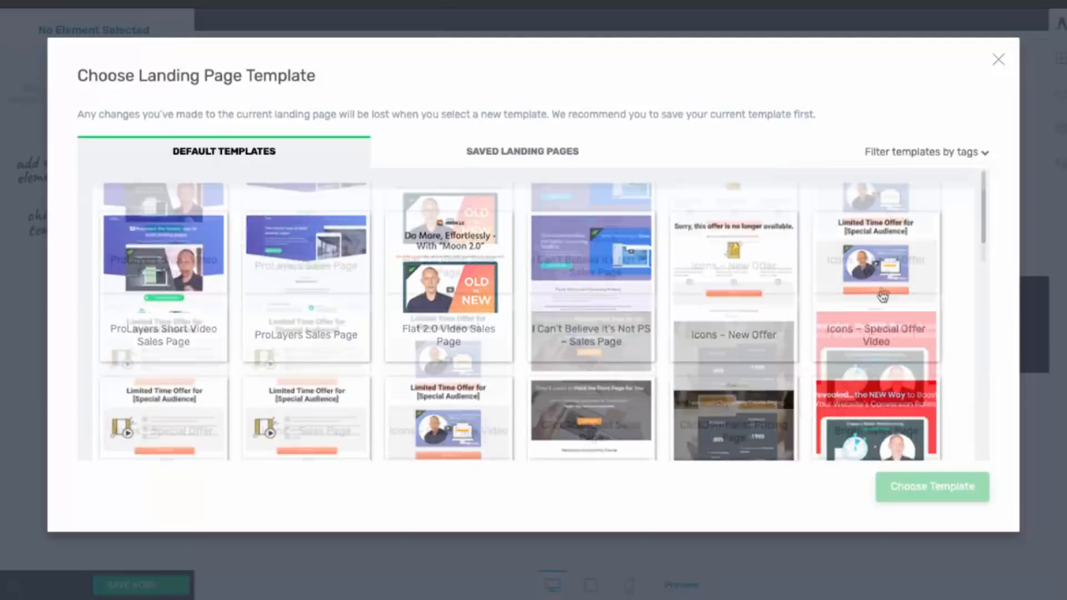
# - Choose the Vibrant Video Sales Page template for the training page
pyautogui.scroll(-3)
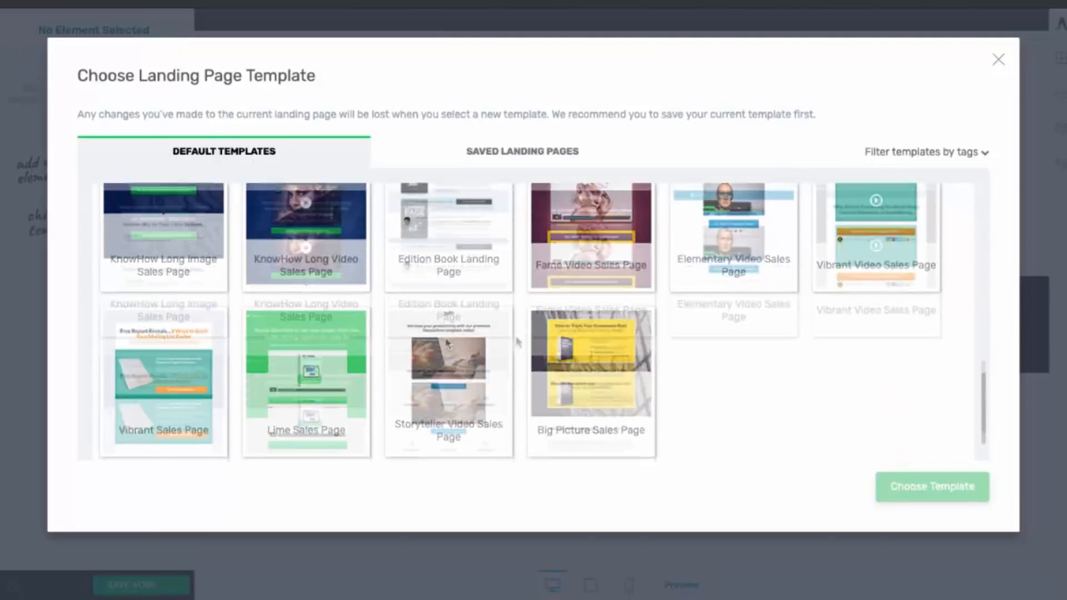
pyautogui.scroll(3)
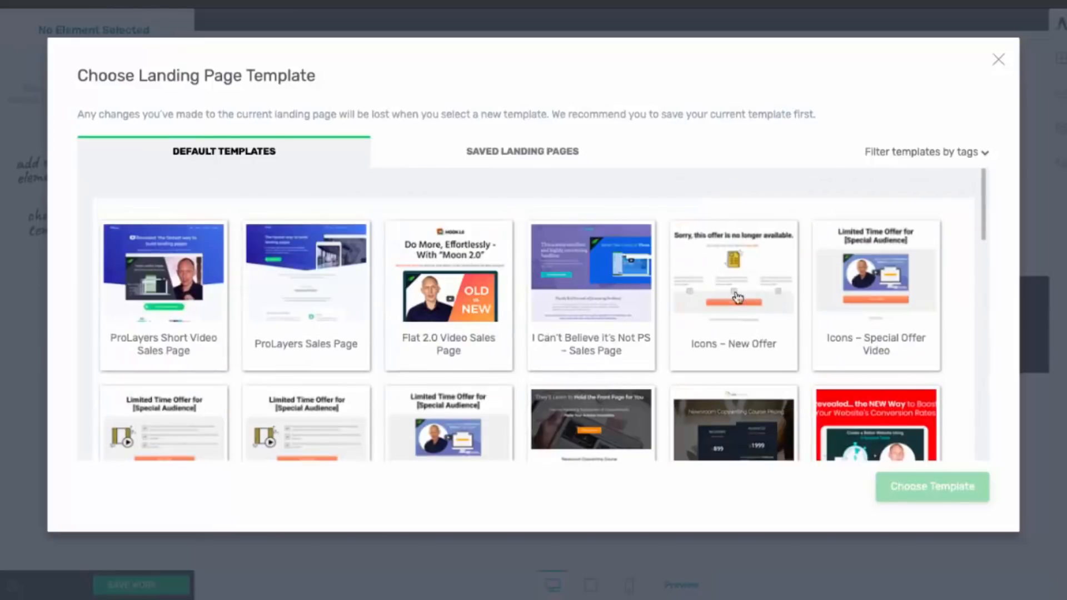
pyautogui.scroll(-3)
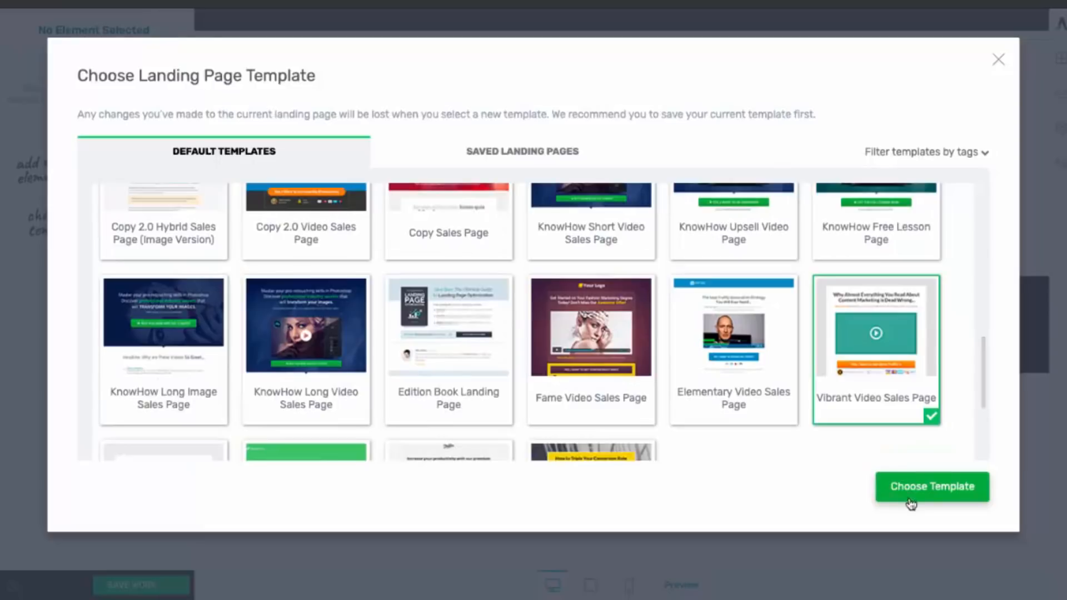
pyautogui.click(931, 487)
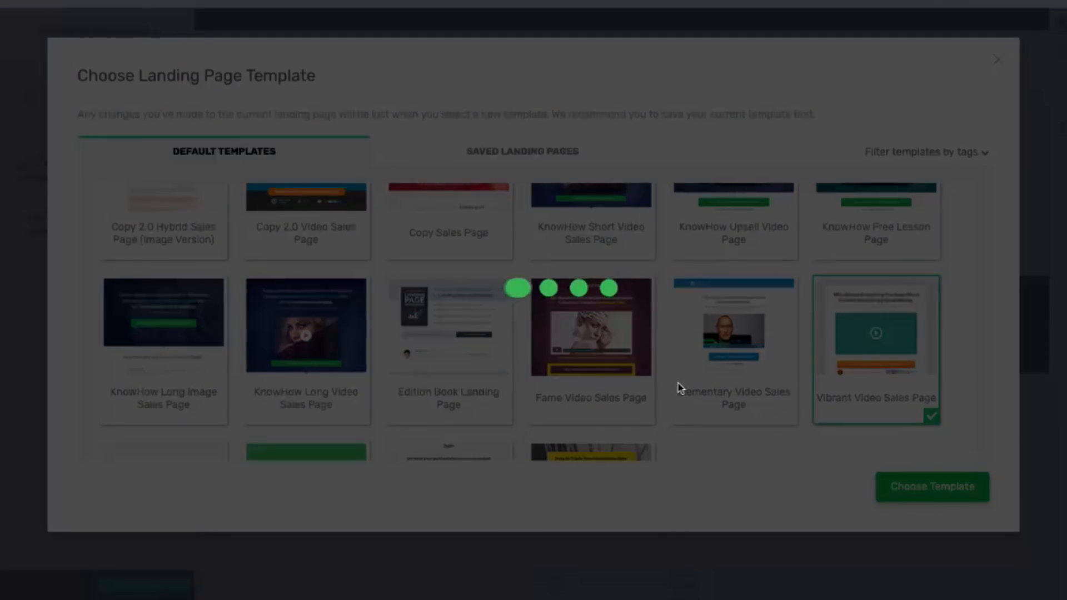
# - Copy the Vimeo sales letter link from the Sales Page copy in the Google Doc
pyautogui.click(931, 487)
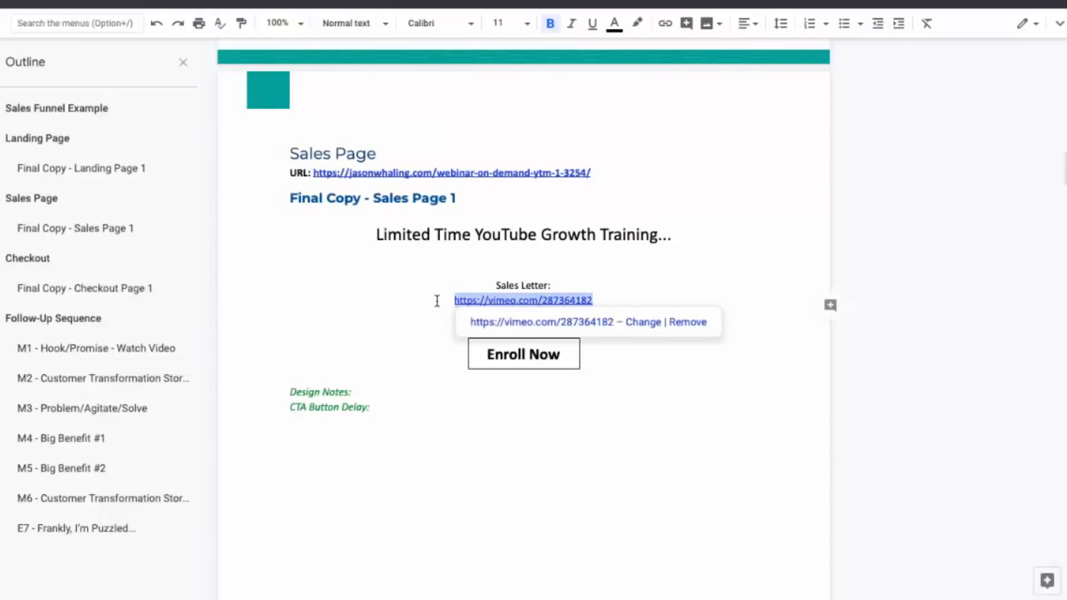
pyautogui.click(591, 22)
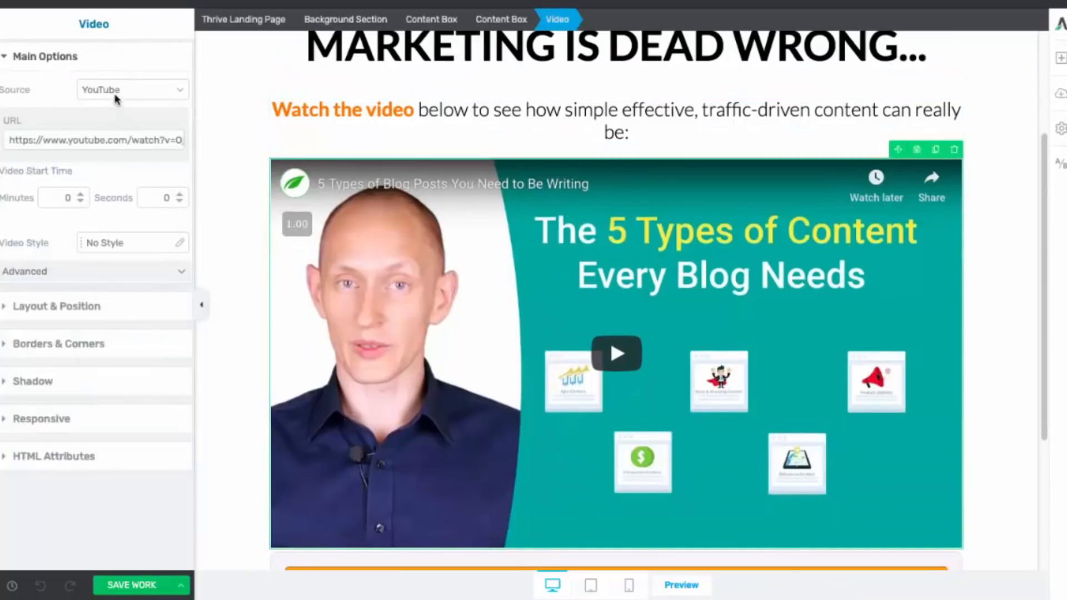
pyautogui.click(133, 89)
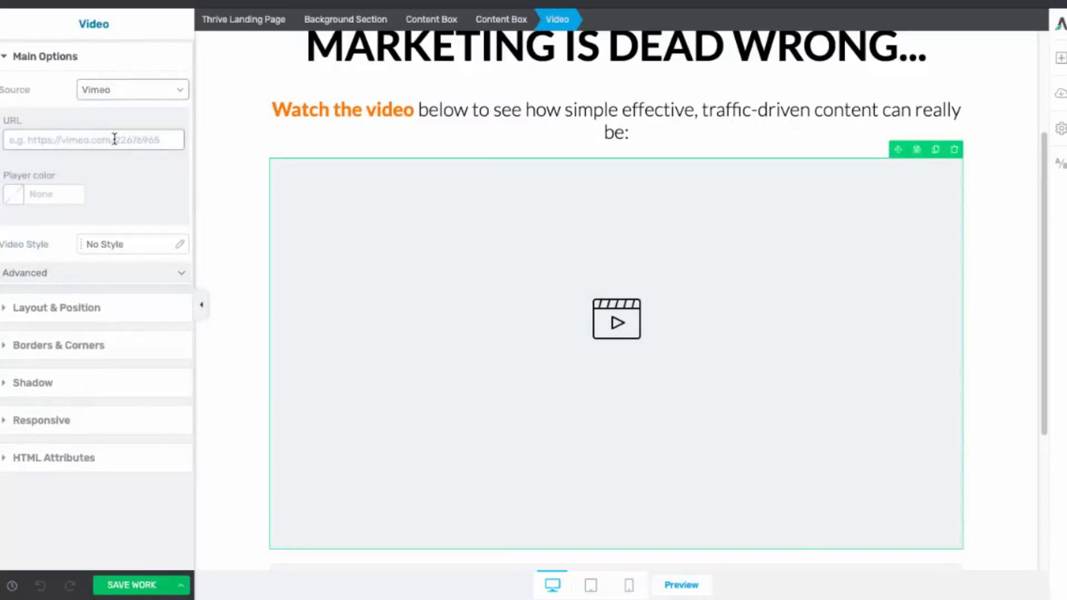
pyautogui.write('https://vimeo.com/287364182')
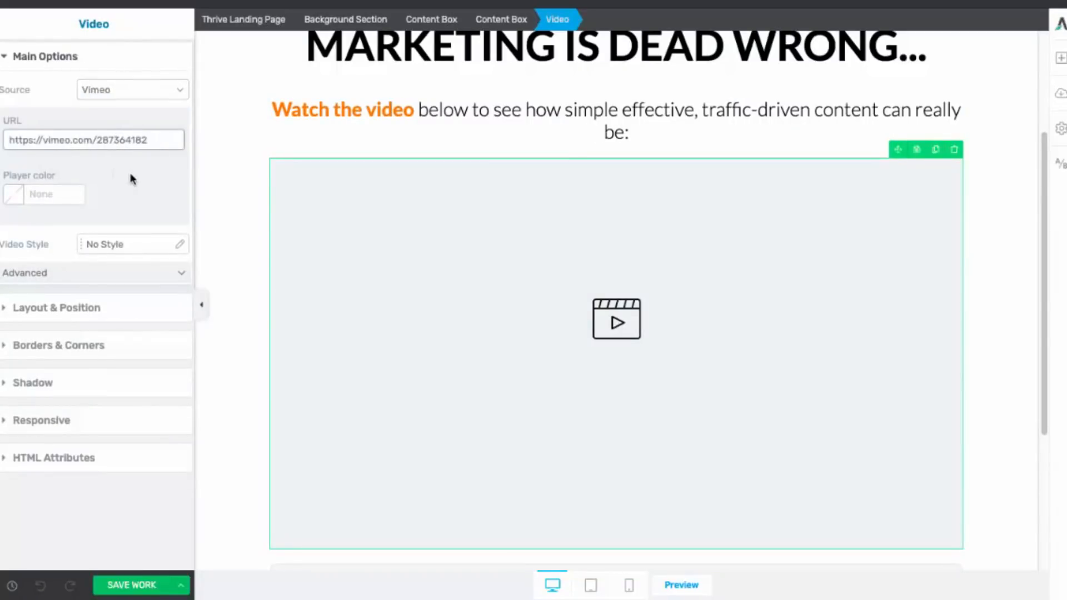
pyautogui.click(132, 585)
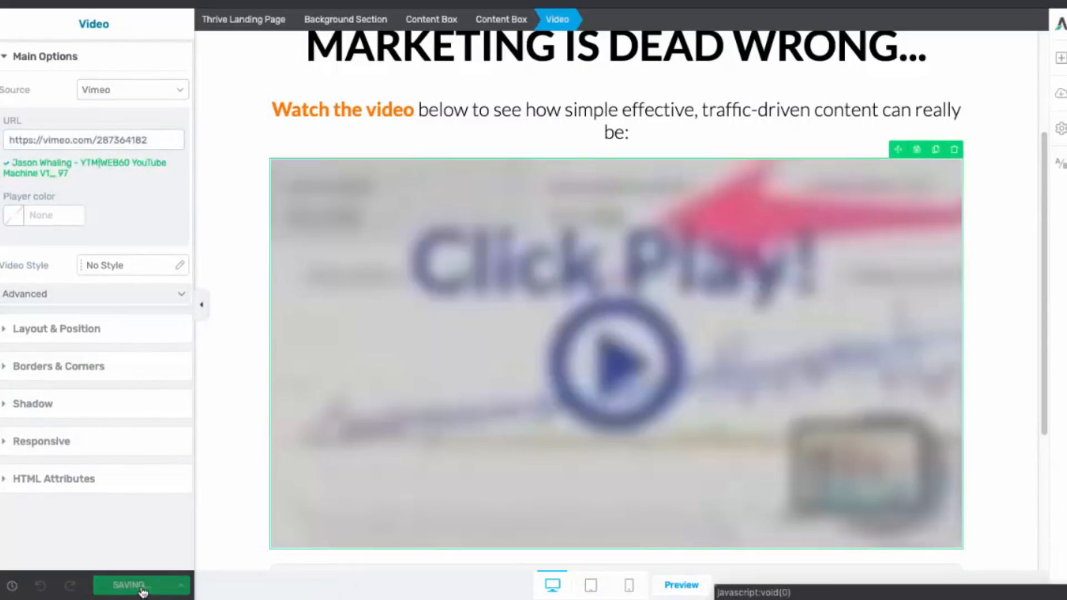
pyautogui.click(140, 585)
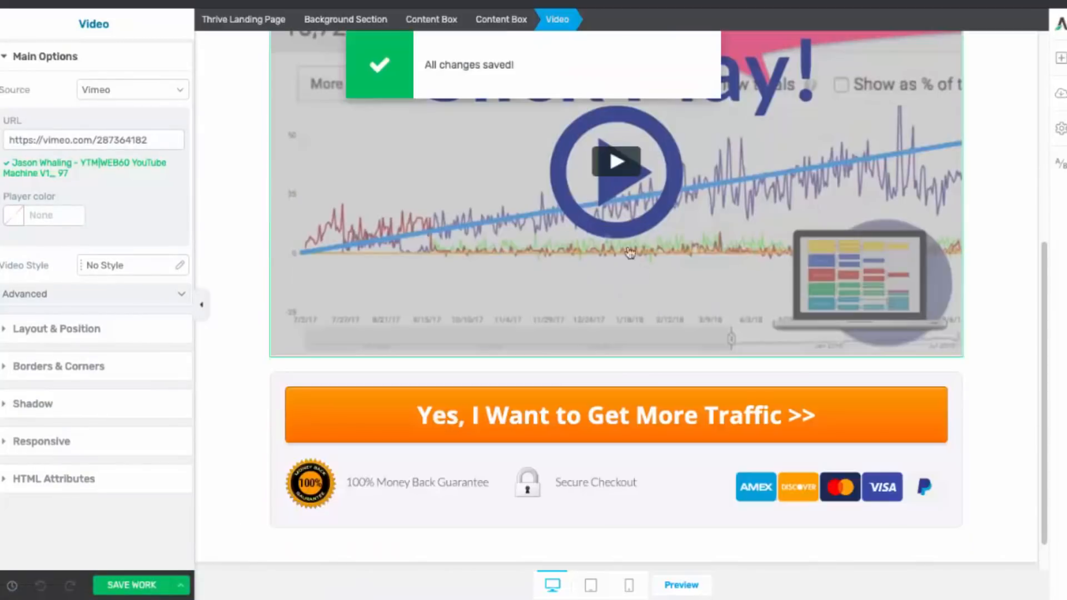
pyautogui.scroll(3)
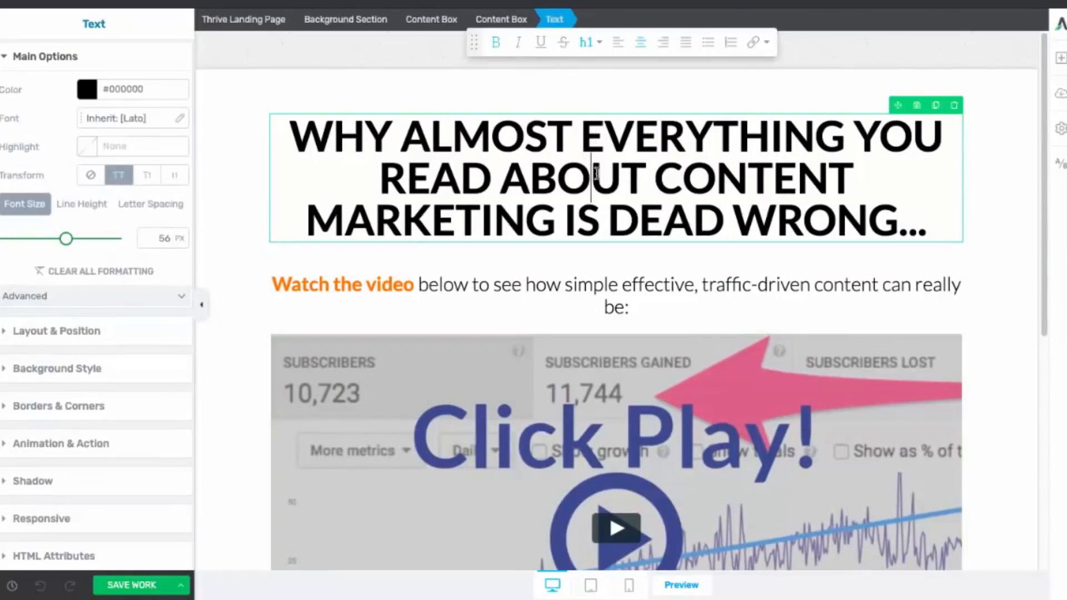
# - Make the headline read 'LIMITED TIME YOUTUBE GROWTH TRAINING...' above the '5 Step Process For YouTube Domination....' subheadline
pyautogui.write('LIMITED TIME YOUTUBE GROWTH TRAINING...')
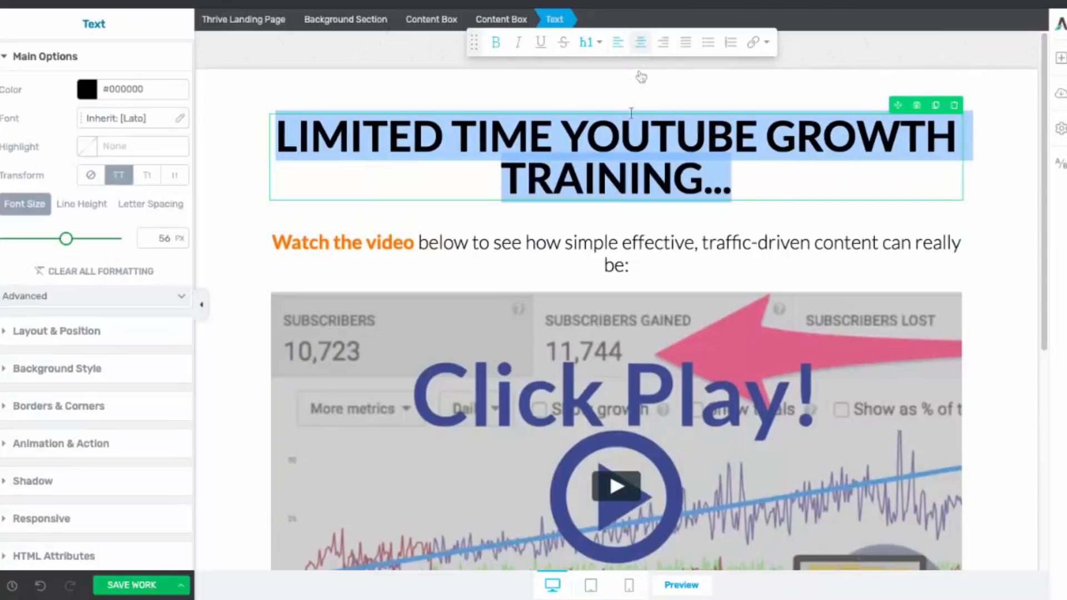
pyautogui.click(680, 191)
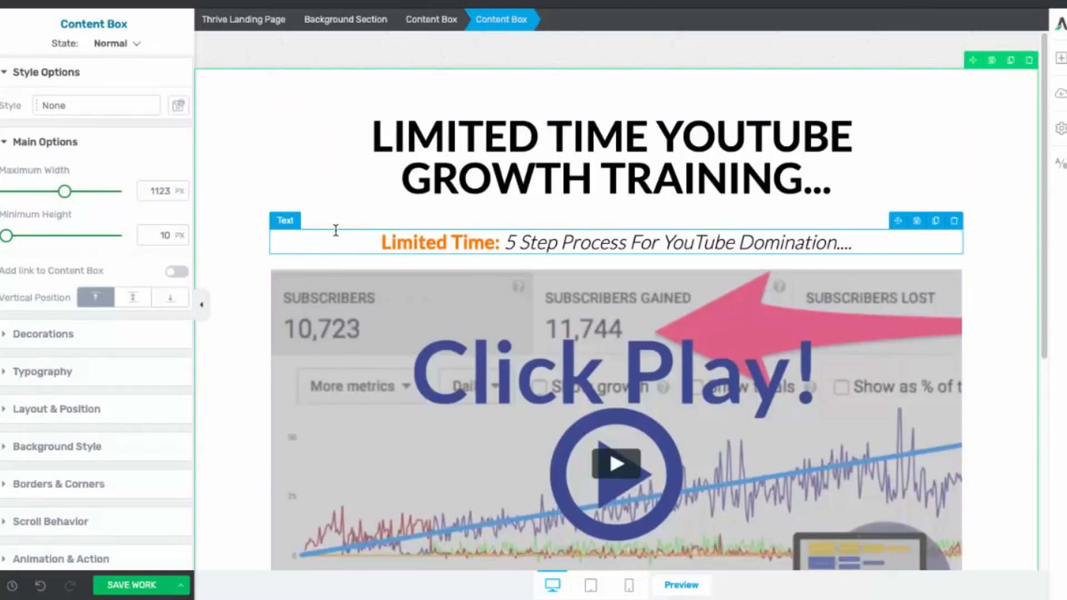
# - Give the subheadline a -16 top margin and 26 bottom margin so it sits closer to the headline
pyautogui.click(482, 356)
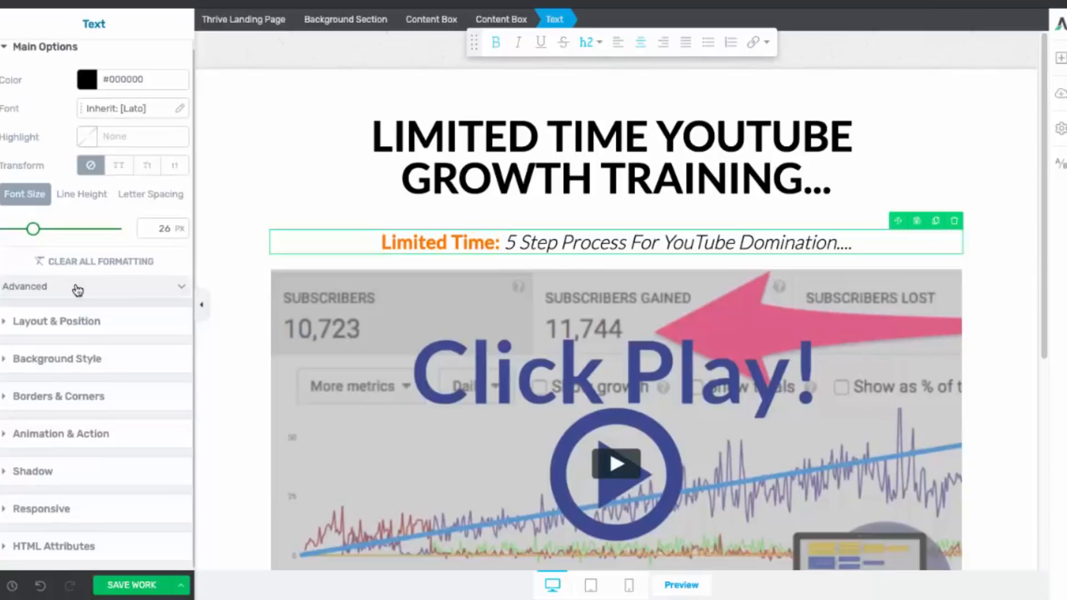
pyautogui.click(57, 321)
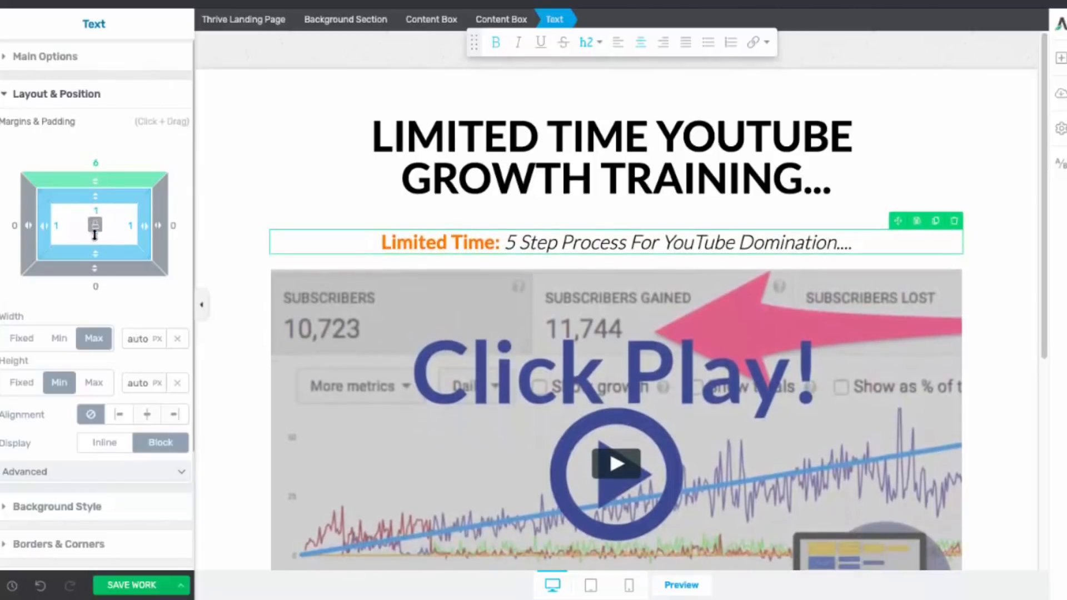
pyautogui.moveTo(95, 177); pyautogui.dragTo(95, 160)
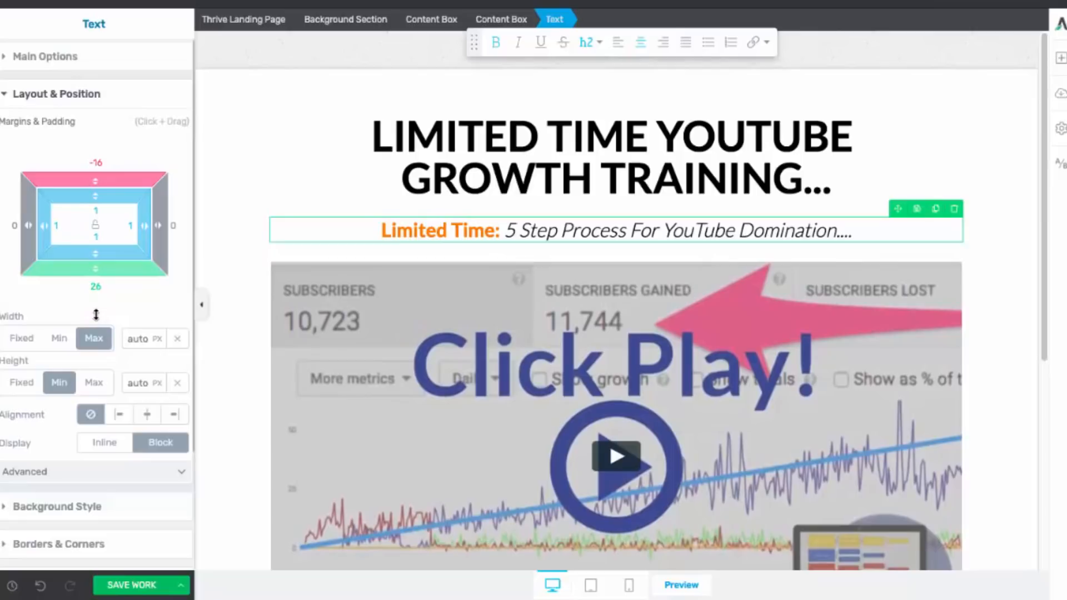
pyautogui.click(501, 18)
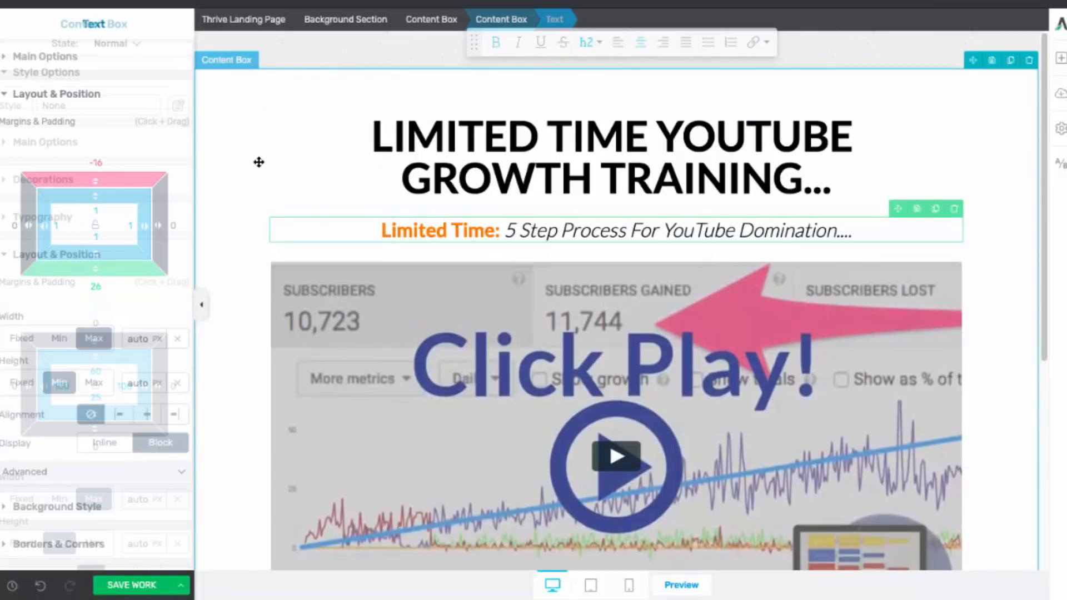
pyautogui.scroll(-3)
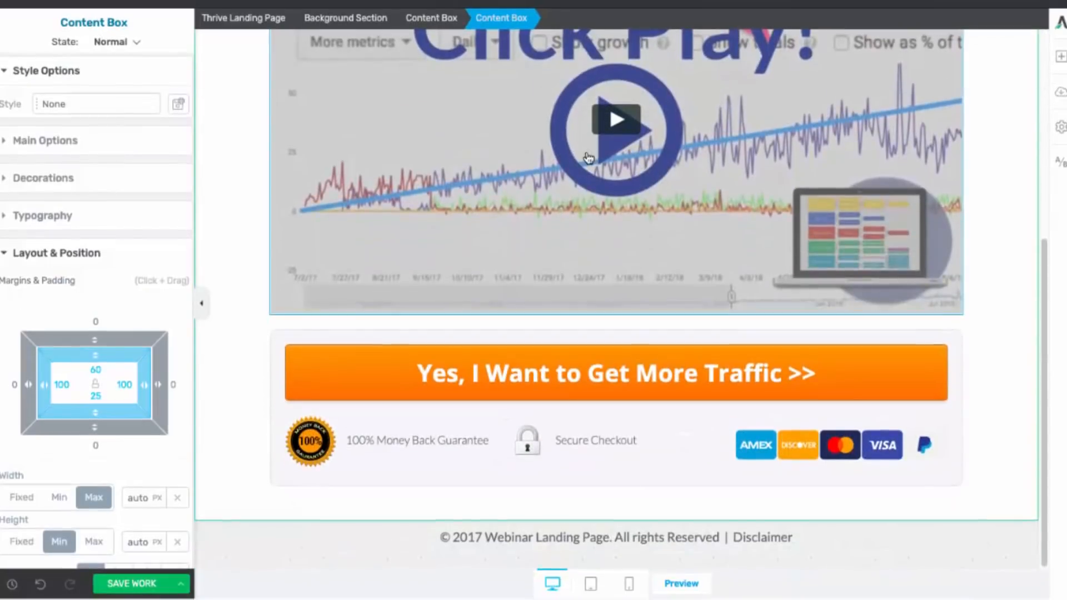
# - Deselect the canvas and select the orange 'Yes, I Want to Get More Traffic' button to show its Button options
pyautogui.click(612, 539)
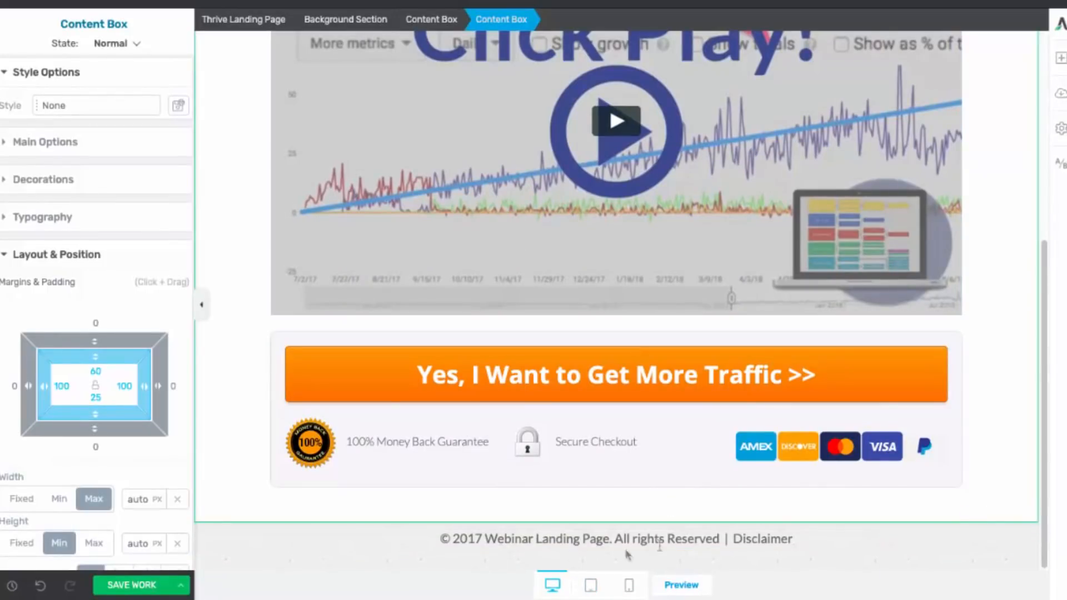
pyautogui.click(613, 539)
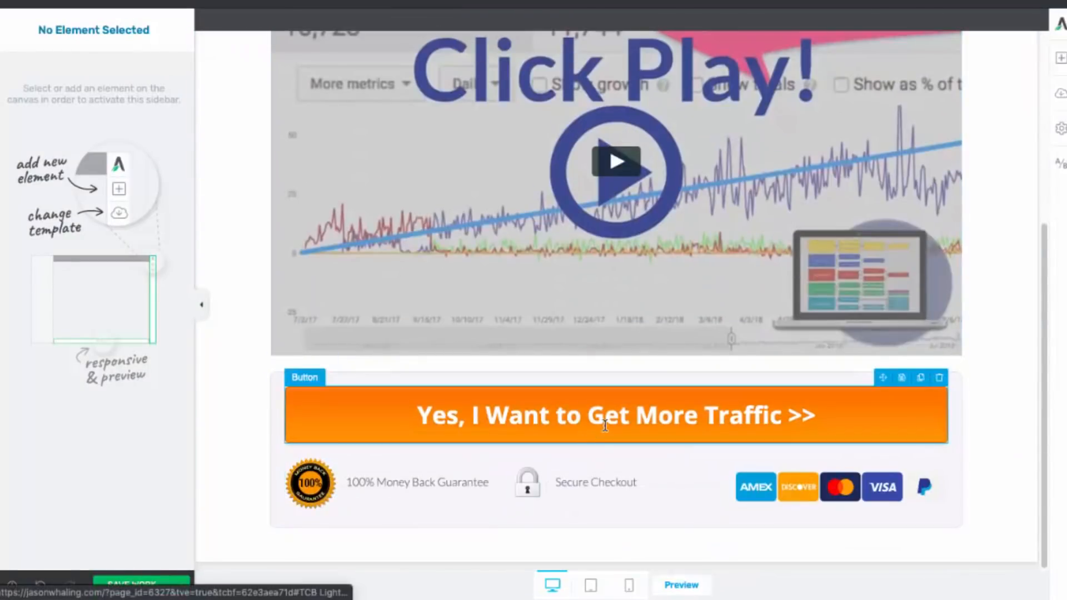
pyautogui.click(604, 415)
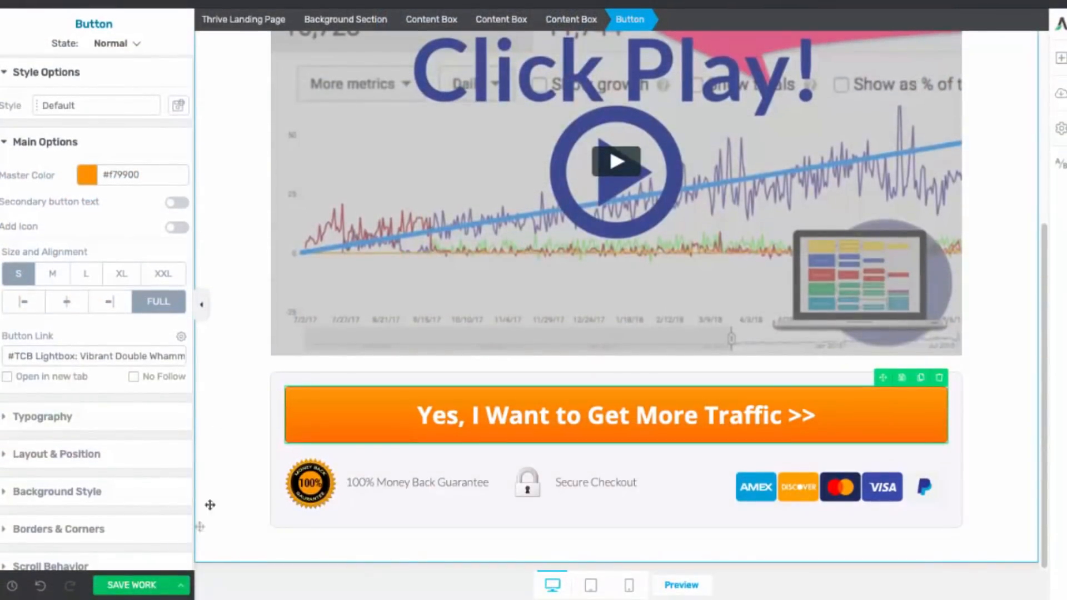
pyautogui.moveTo(655, 580)
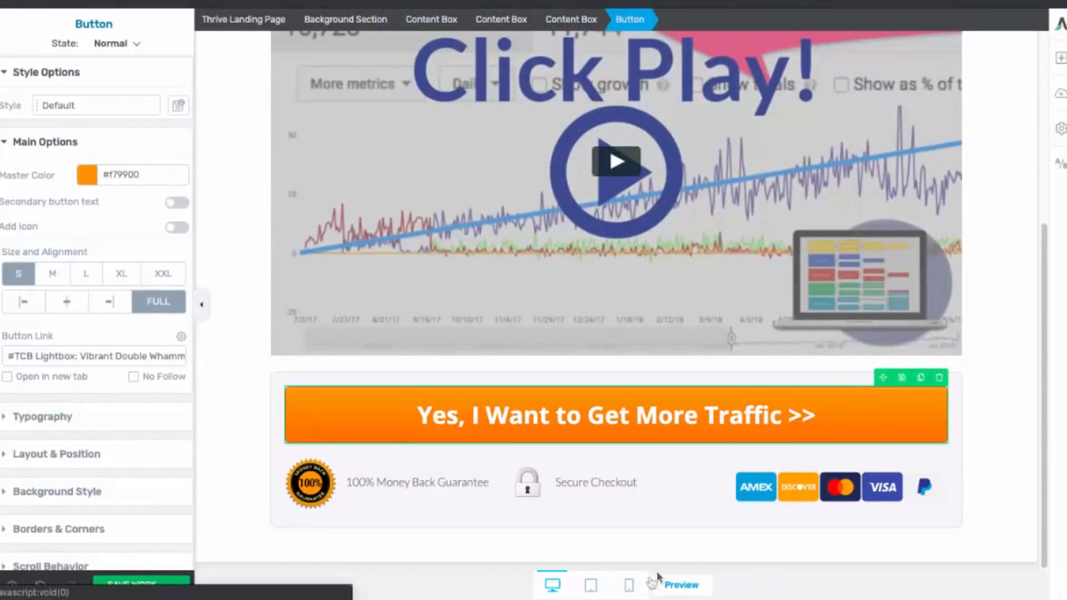
# - Check the page at tablet and phone widths, inspecting the headline and orange button
pyautogui.click(591, 585)
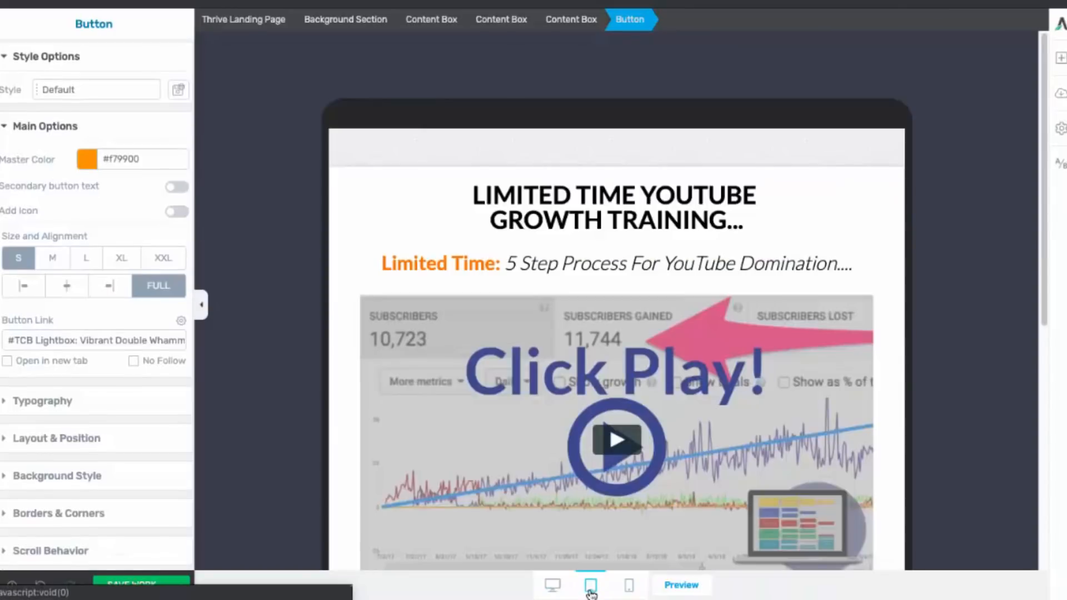
pyautogui.scroll(-3)
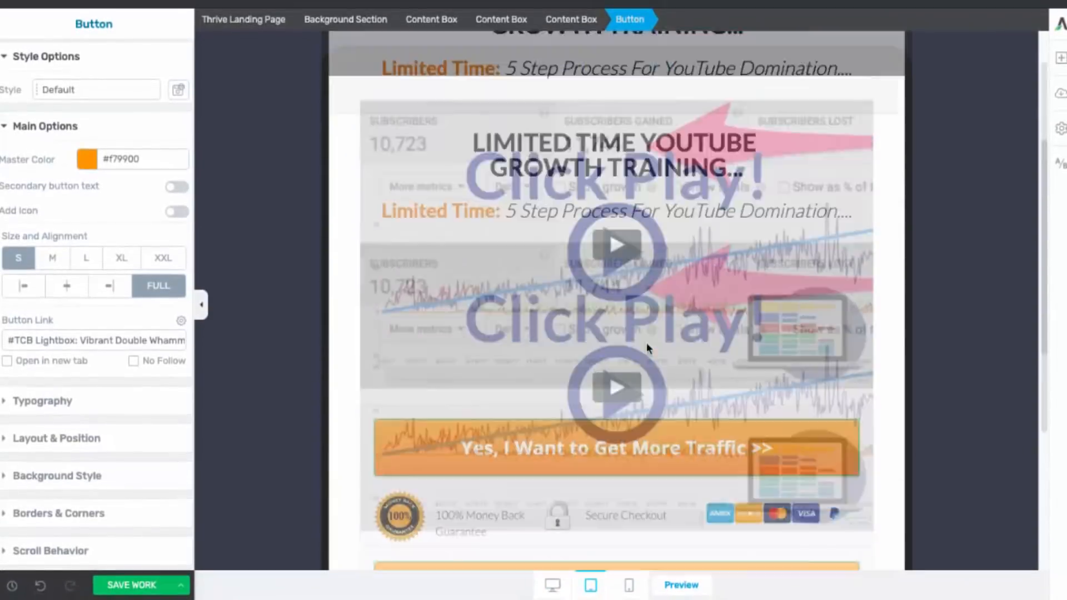
pyautogui.click(628, 585)
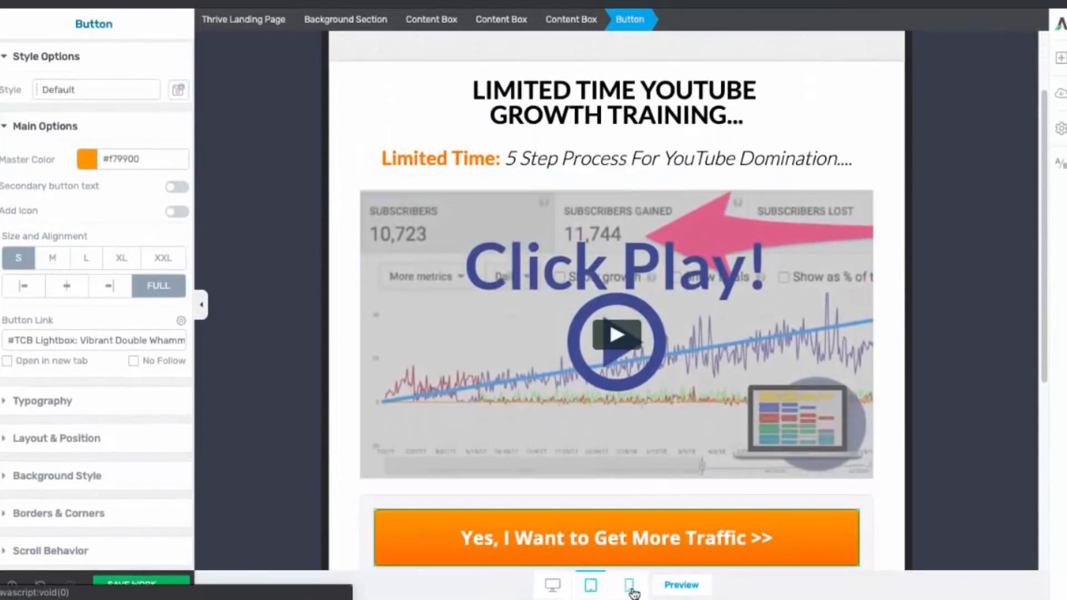
pyautogui.click(629, 585)
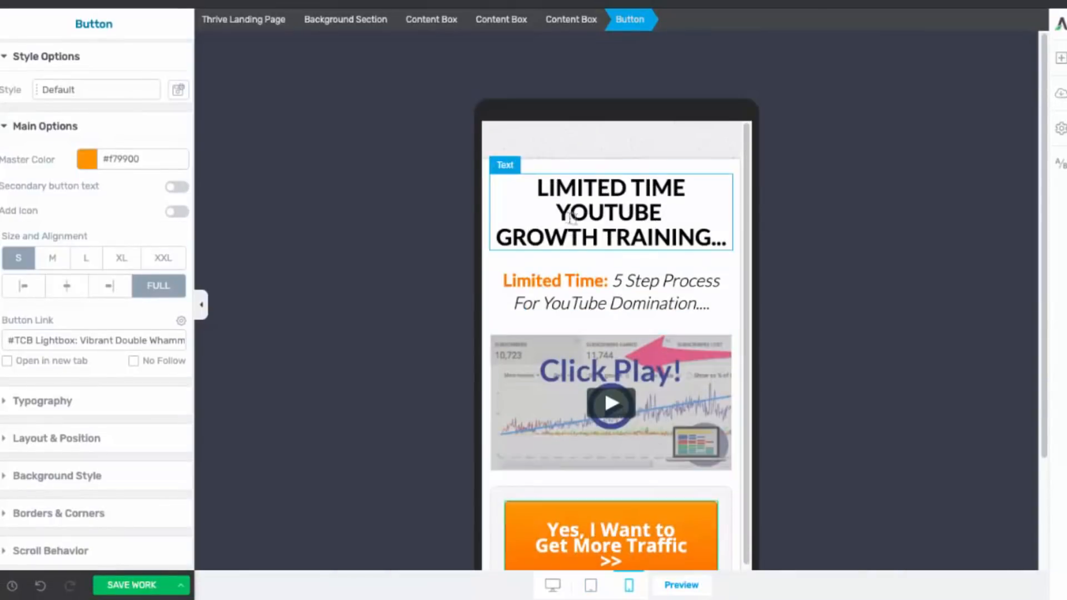
pyautogui.click(610, 211)
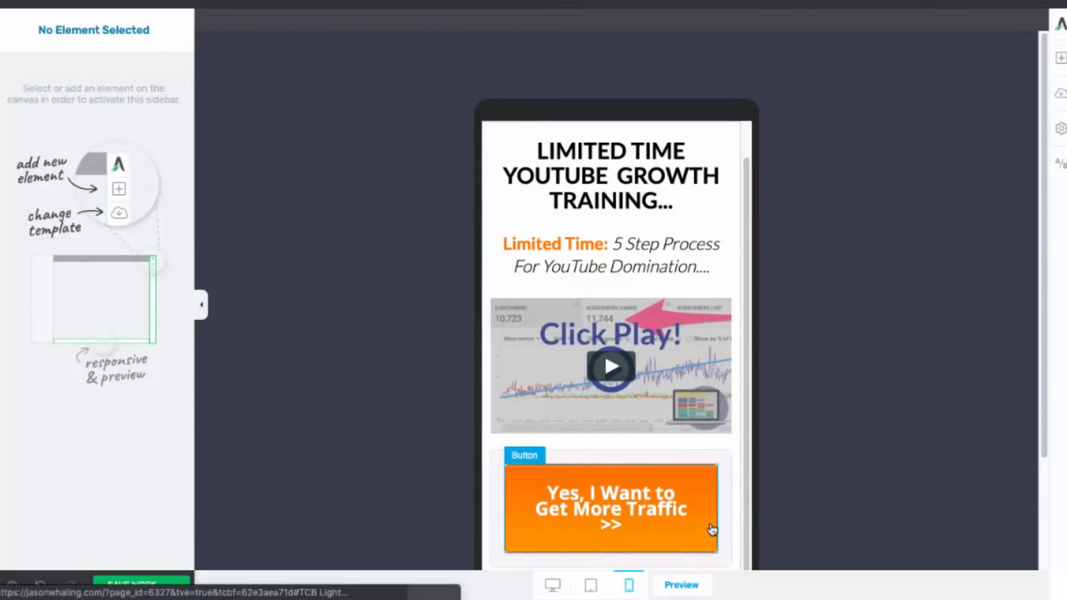
pyautogui.click(610, 506)
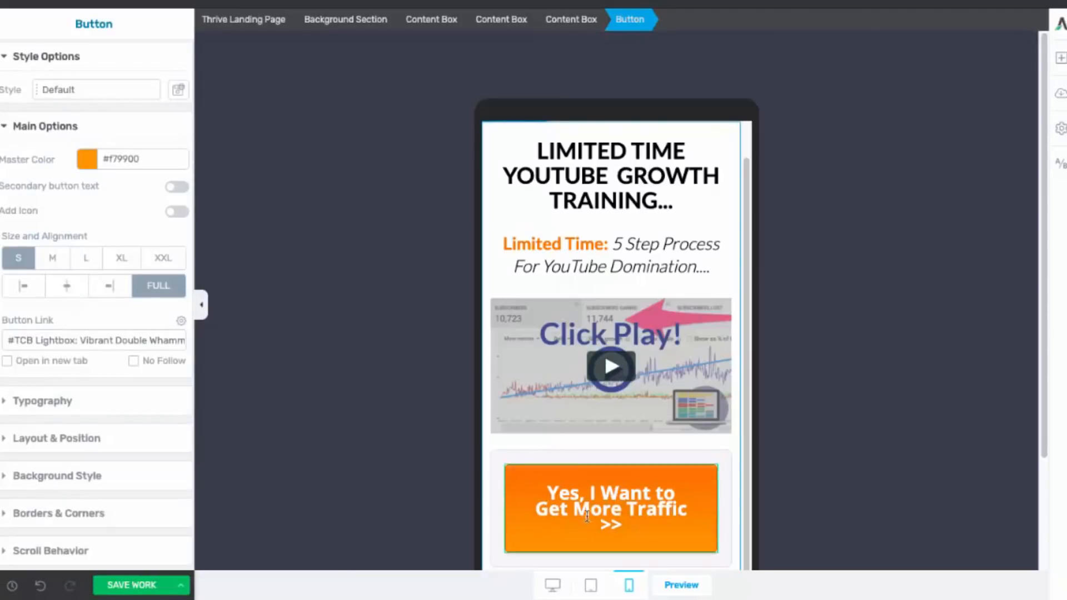
pyautogui.click(610, 175)
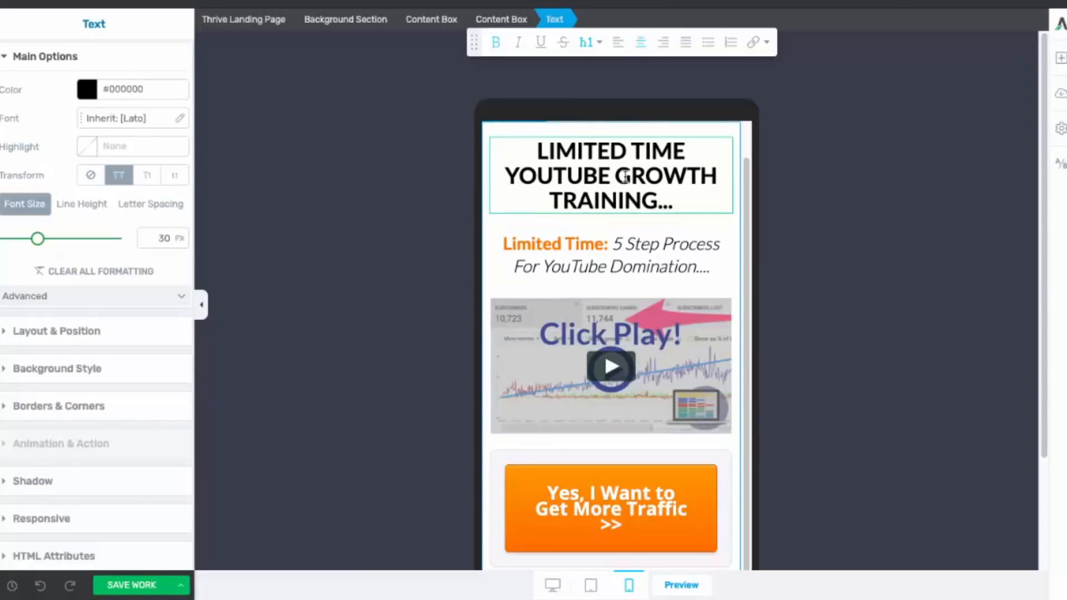
pyautogui.scroll(-3)
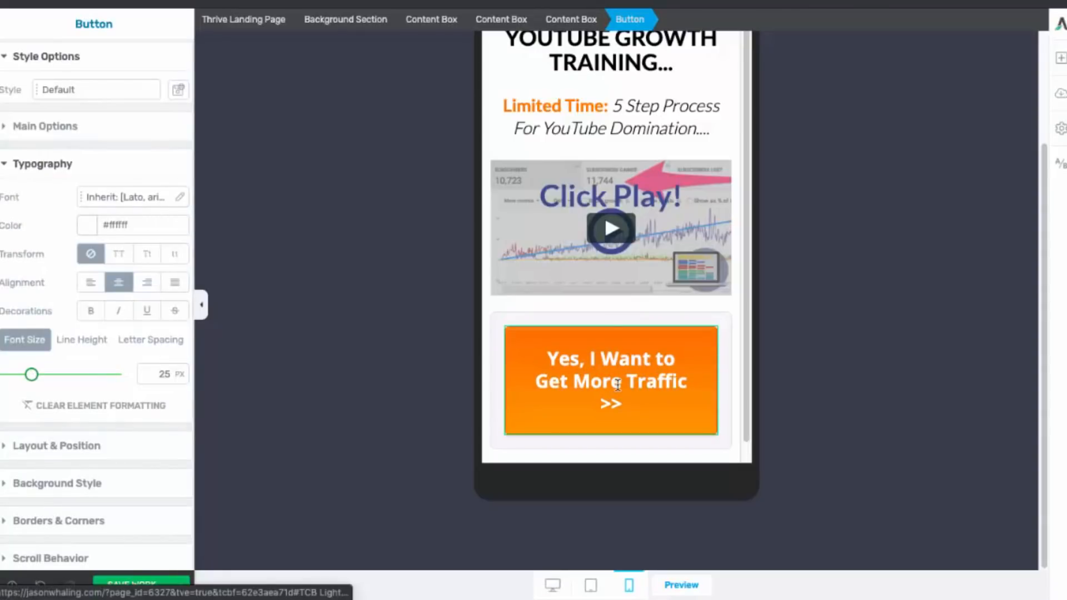
# - Relabel the button 'Yes, I Want to Grow My Channel >>', return to desktop, save and view the live page
pyautogui.doubleClick(609, 382)
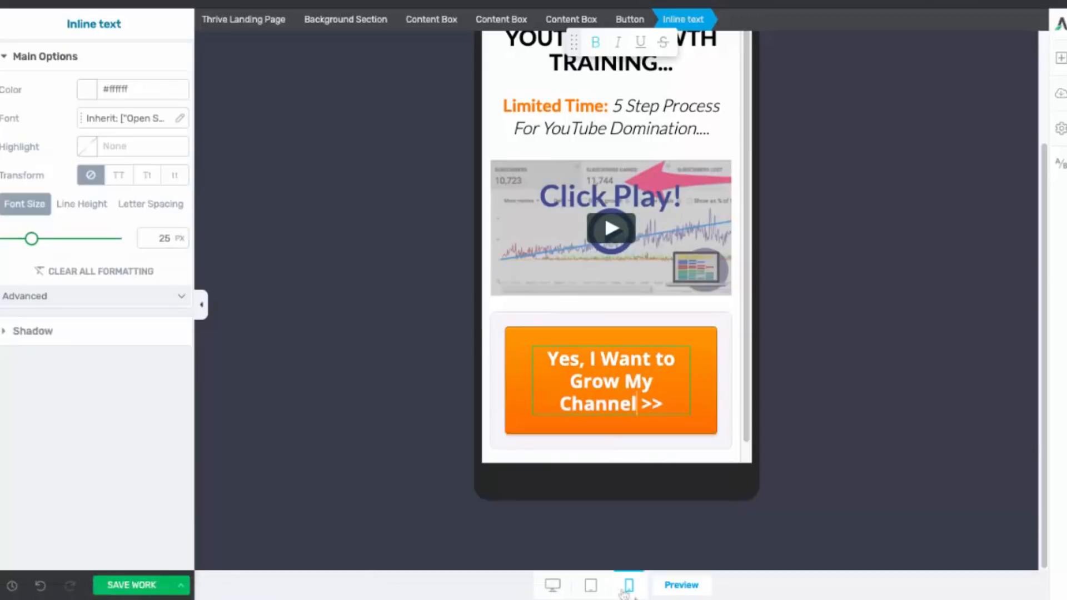
pyautogui.click(552, 585)
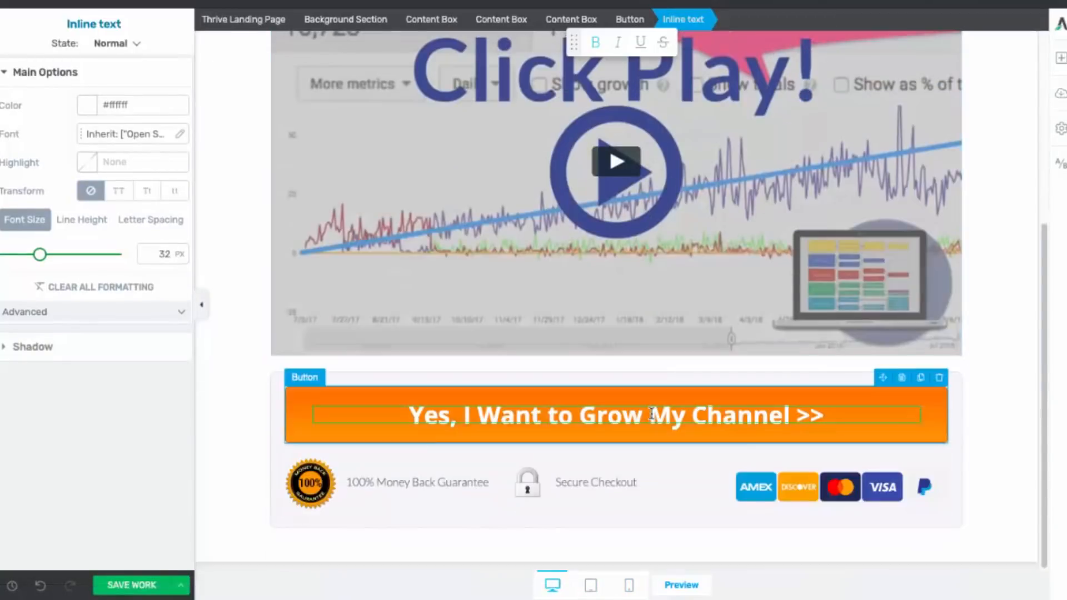
pyautogui.scroll(3)
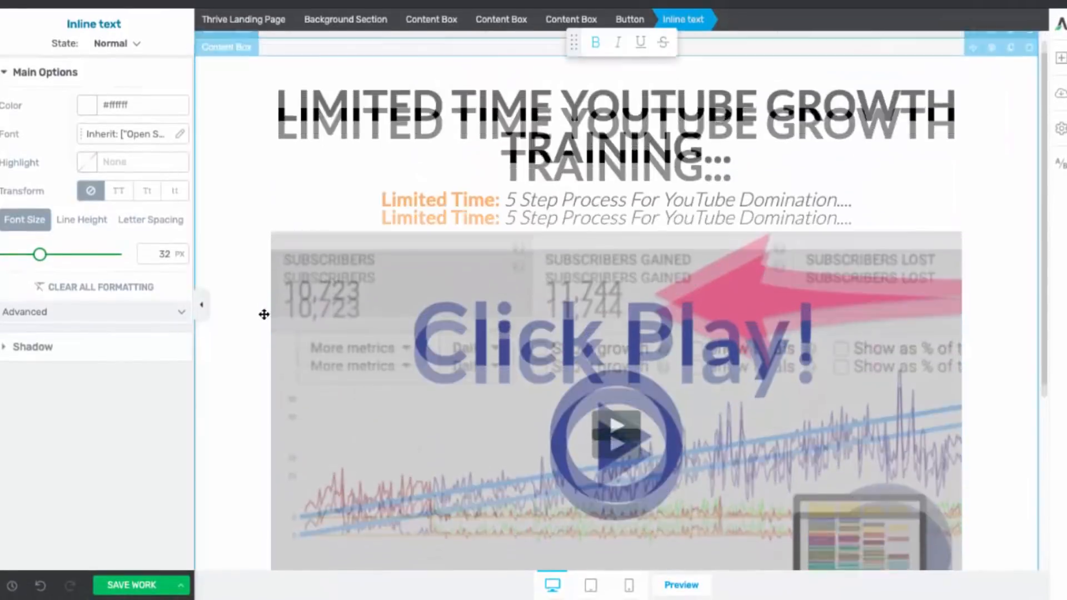
pyautogui.scroll(-3)
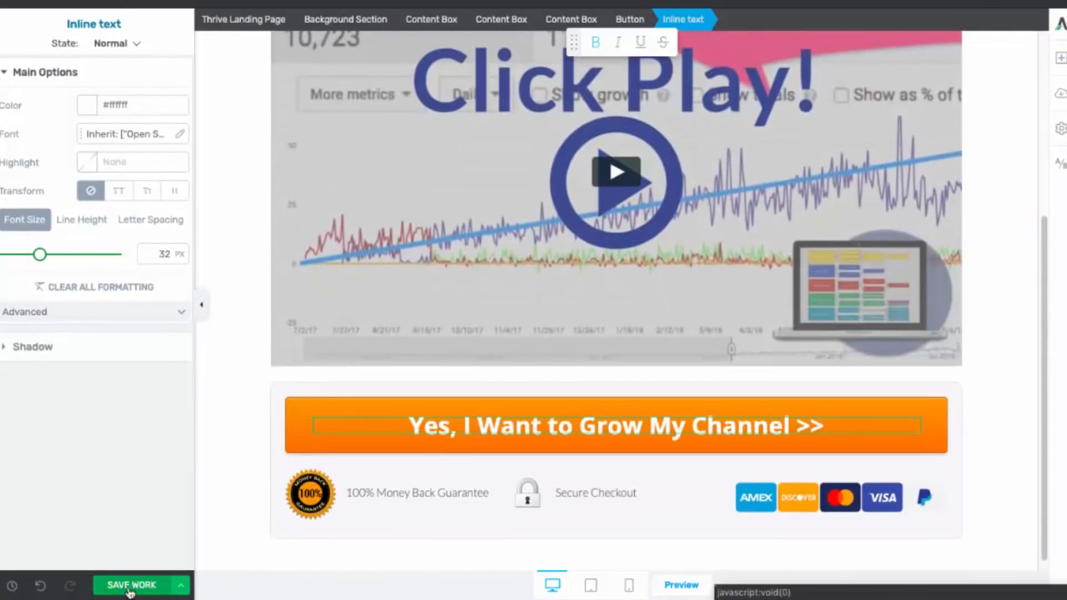
pyautogui.click(131, 585)
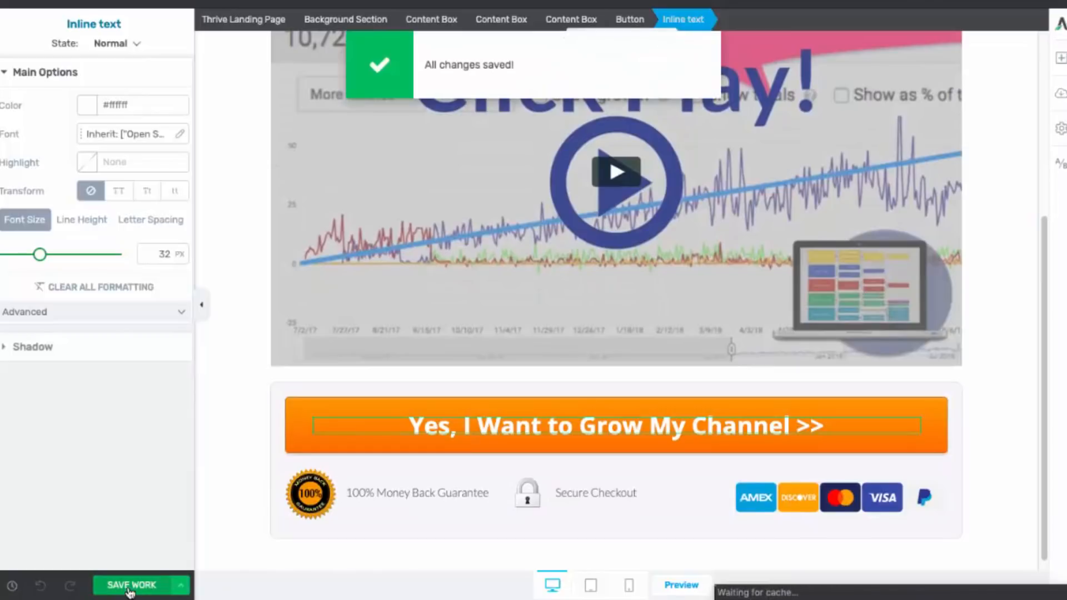
pyautogui.click(680, 585)
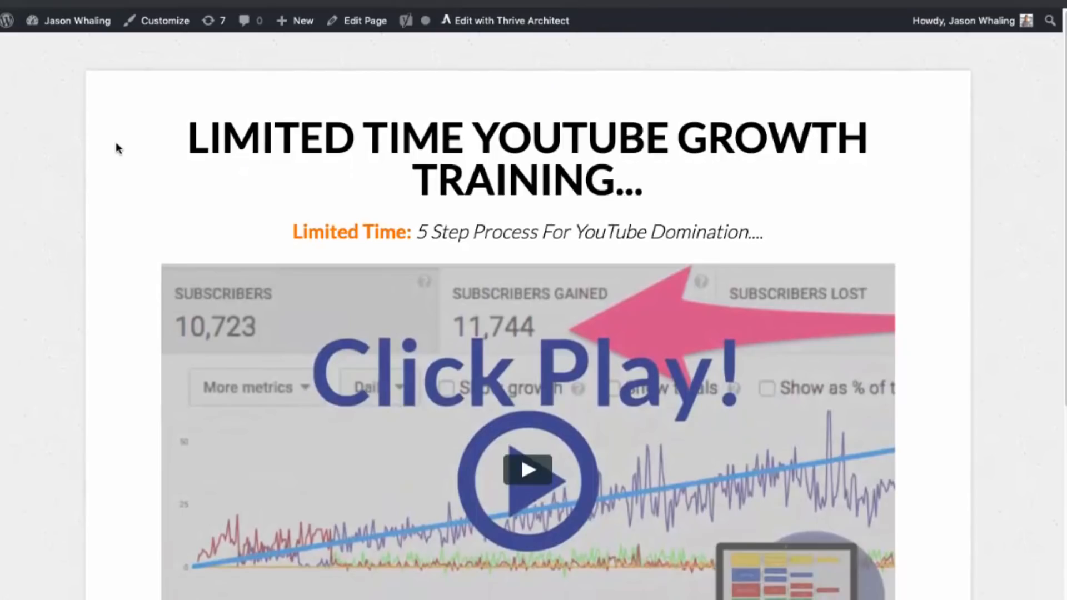
pyautogui.moveTo(551, 207)
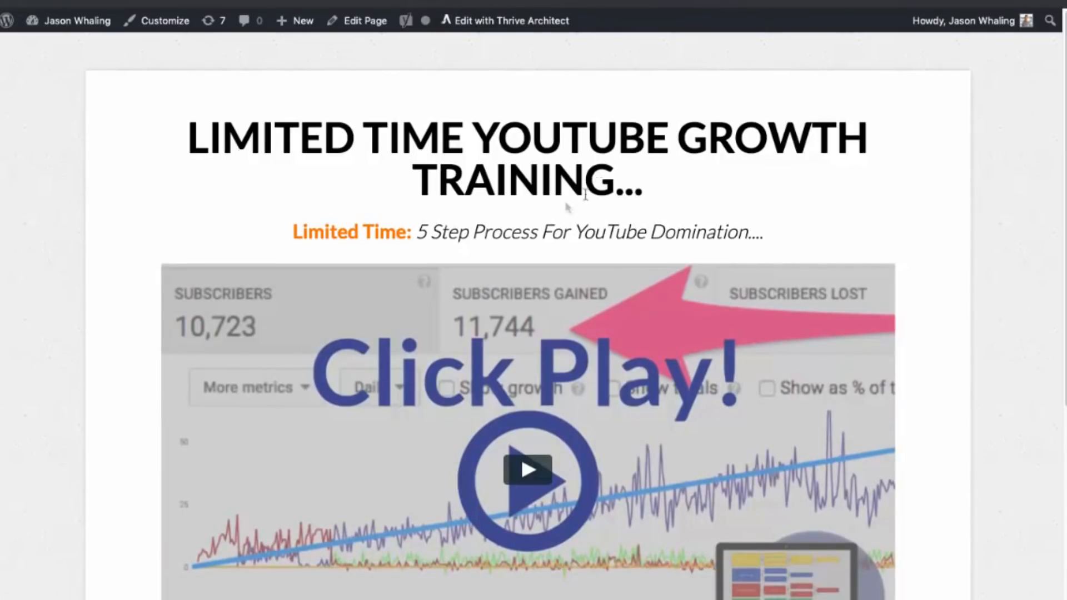
pyautogui.scroll(-3)
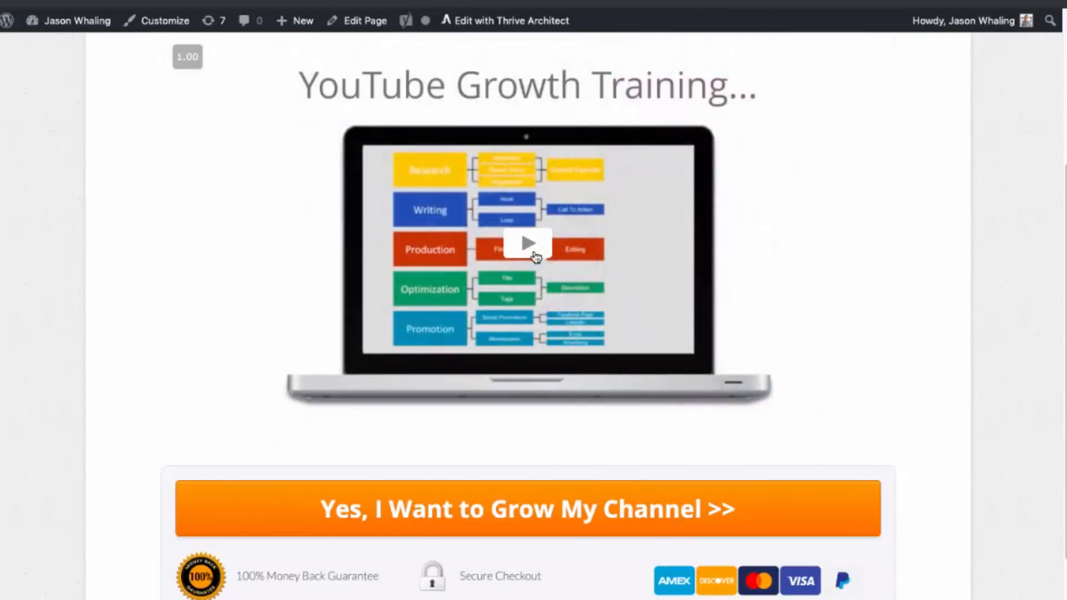
pyautogui.scroll(-3)
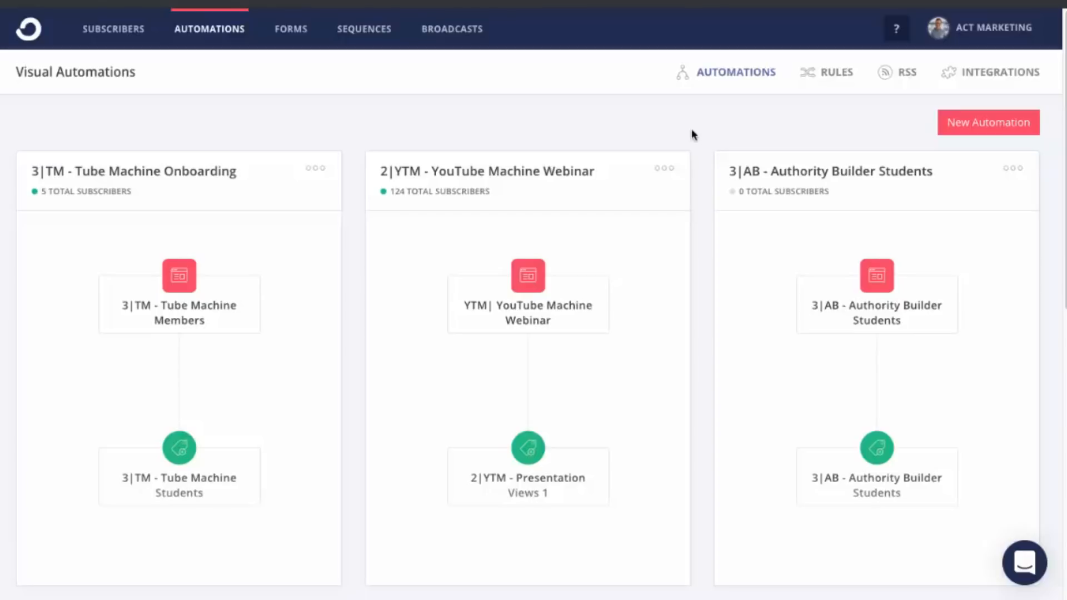
pyautogui.moveTo(155, 20)
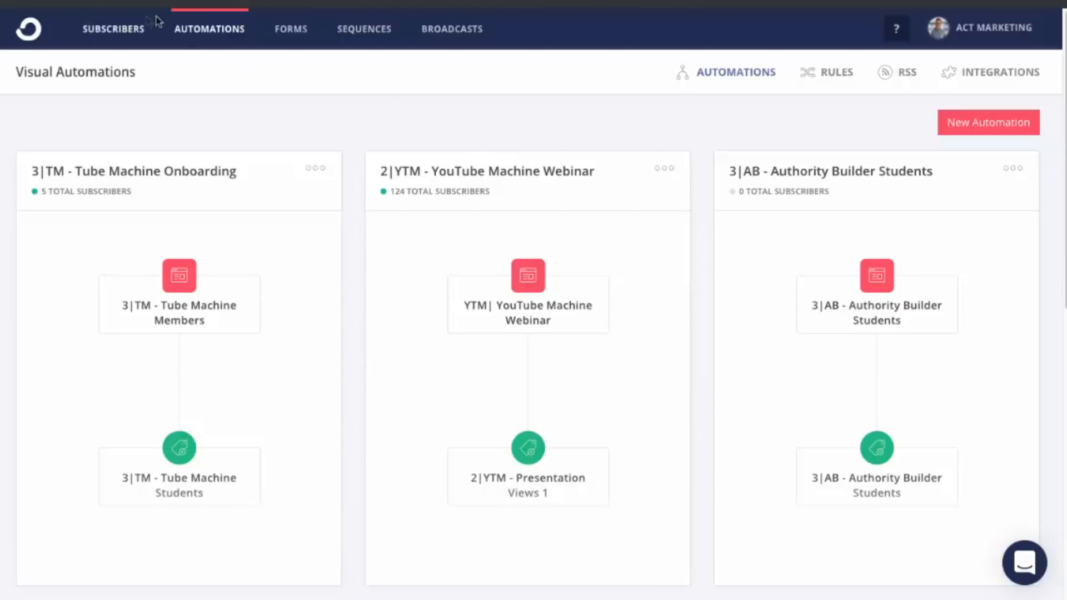
pyautogui.moveTo(840, 170)
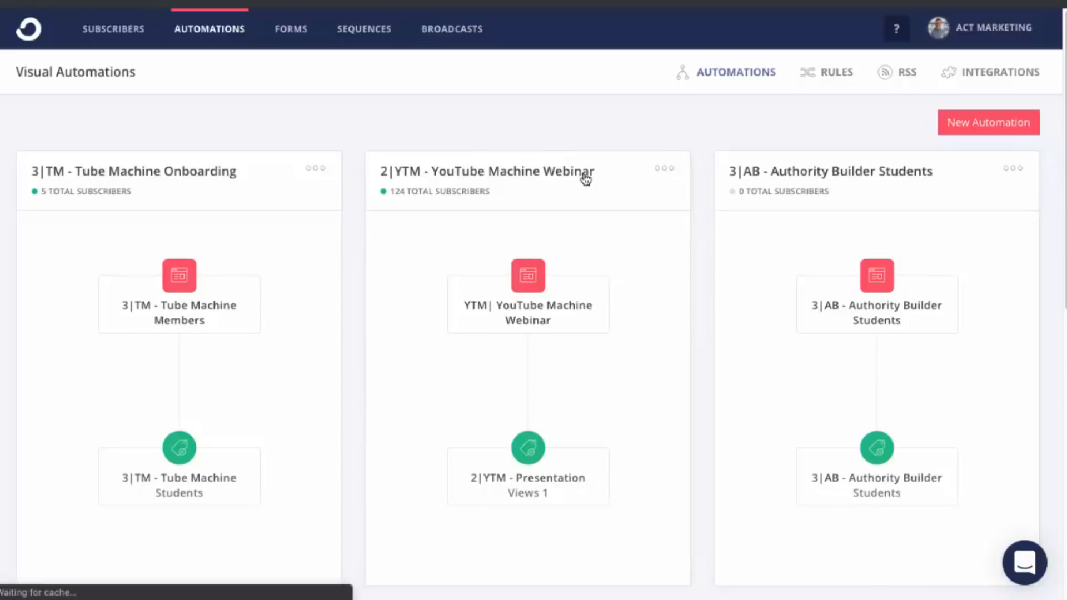
# - Open the '2|YTM - YouTube Machine Webinar' automation showing its webinar form trigger and tag step
pyautogui.click(485, 171)
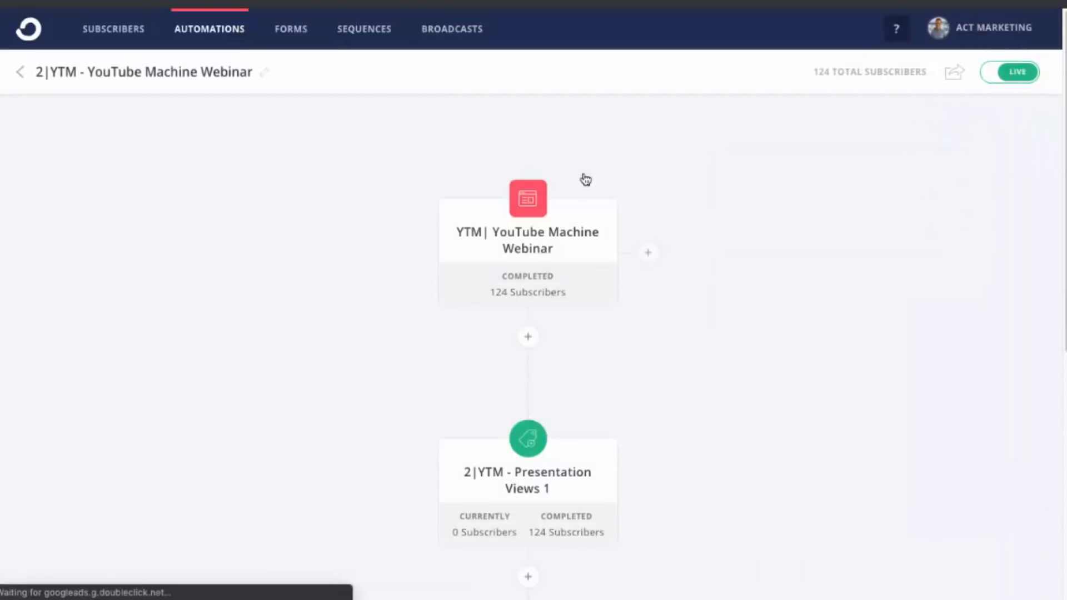